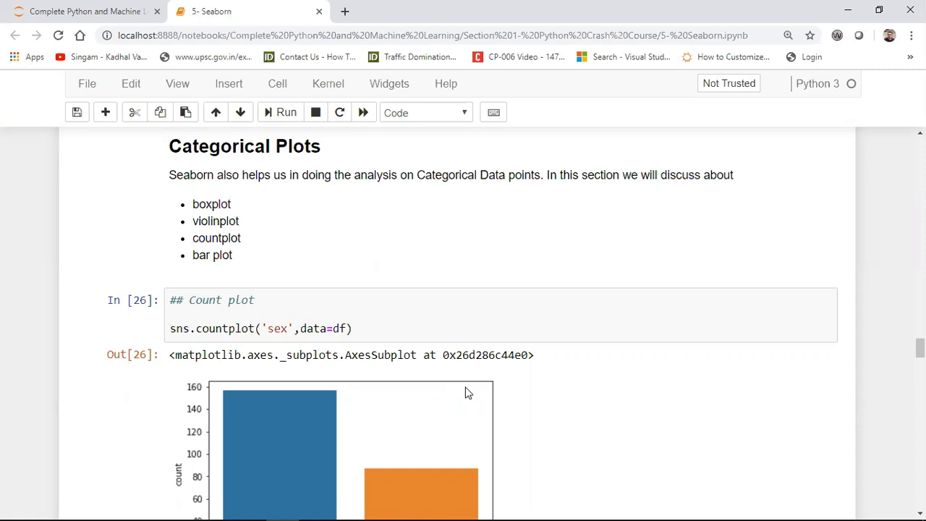
mouse_move(158, 304)
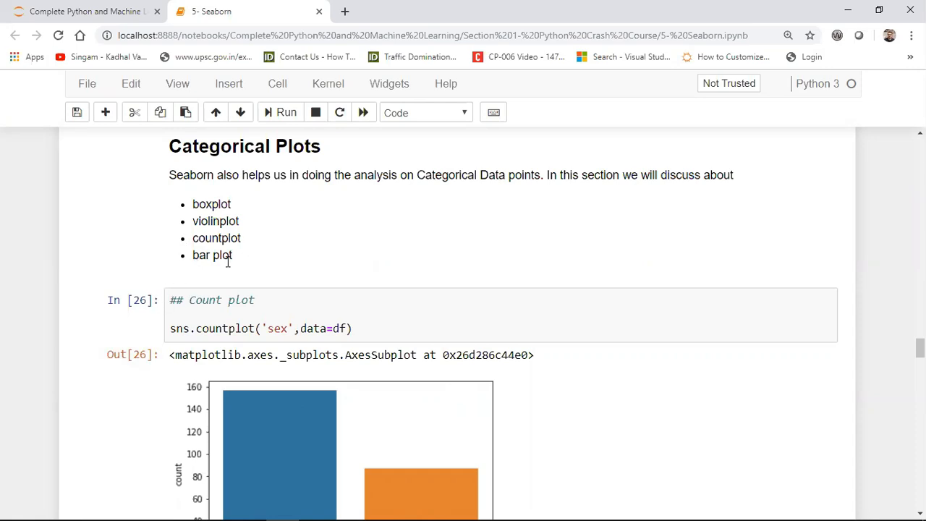
mouse_move(220, 269)
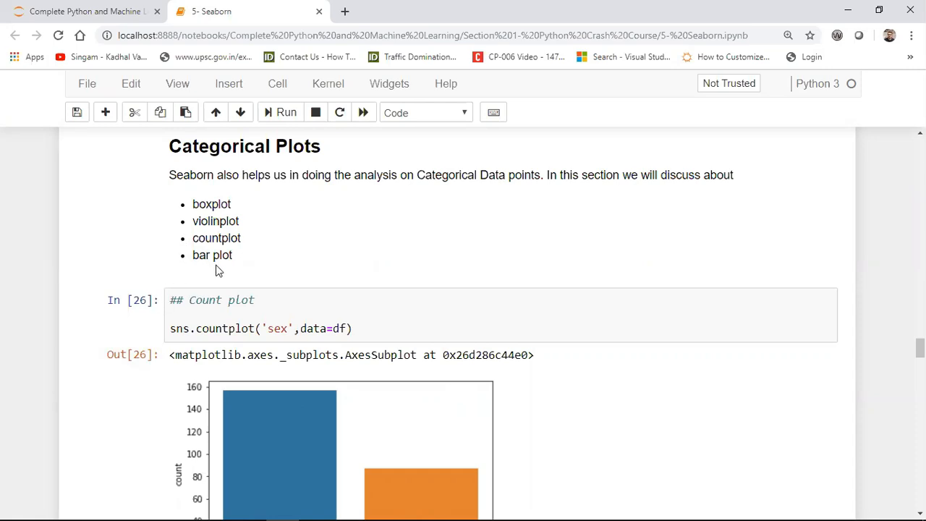
mouse_move(222, 271)
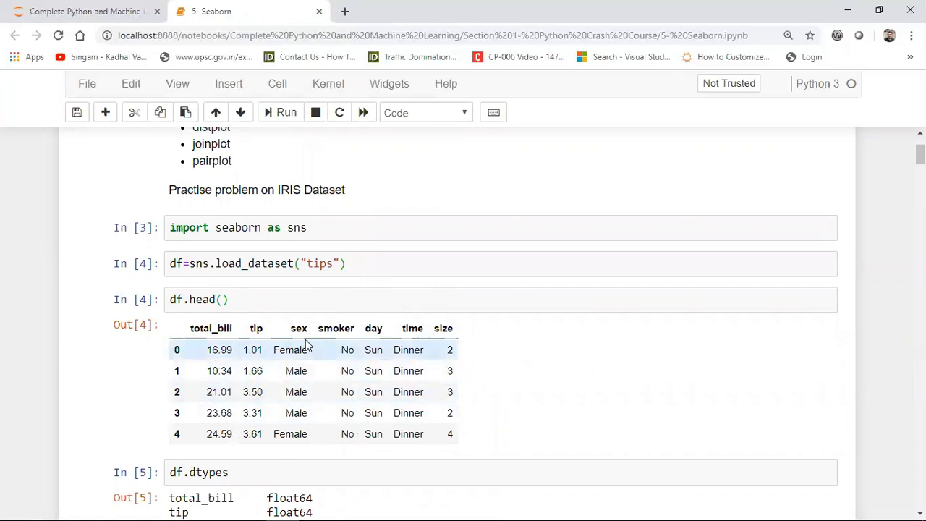
Highlight the sex and smoker column headers in the df.head() tips preview.
double_click(298, 327)
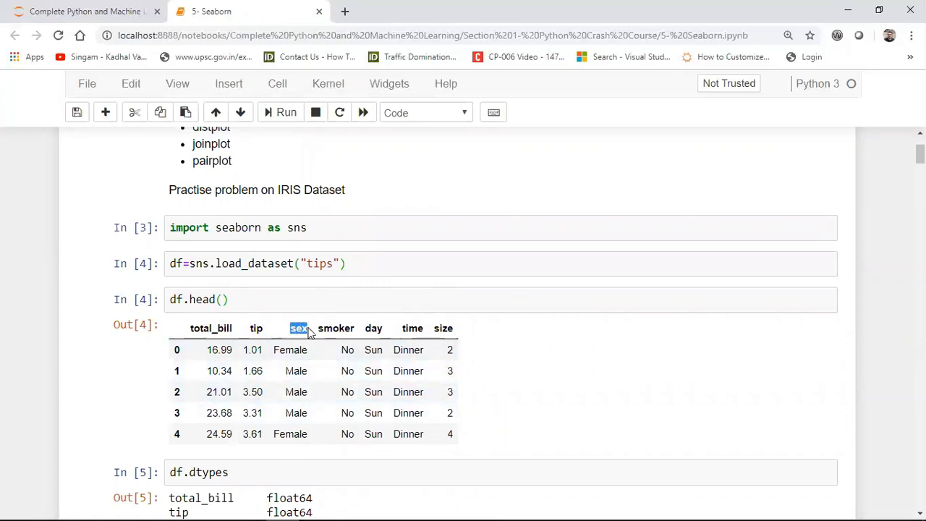
left_click(336, 327)
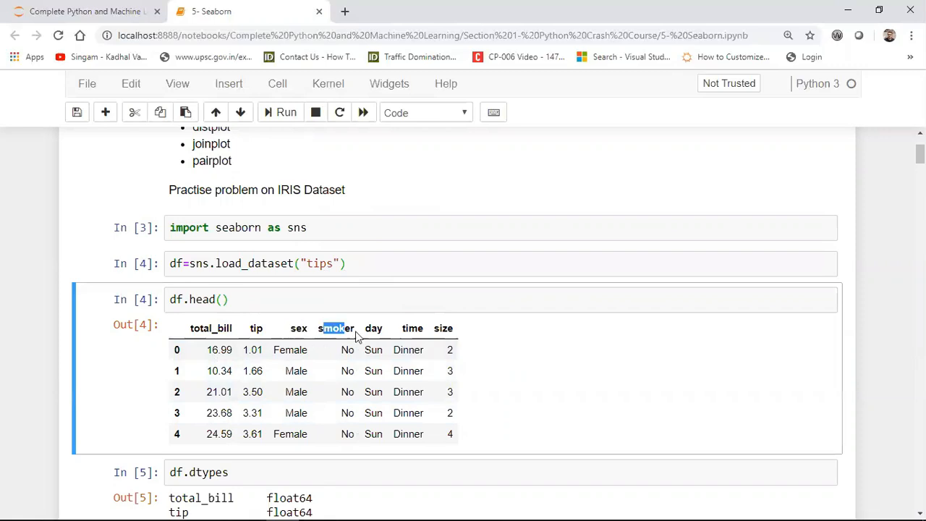
double_click(373, 327)
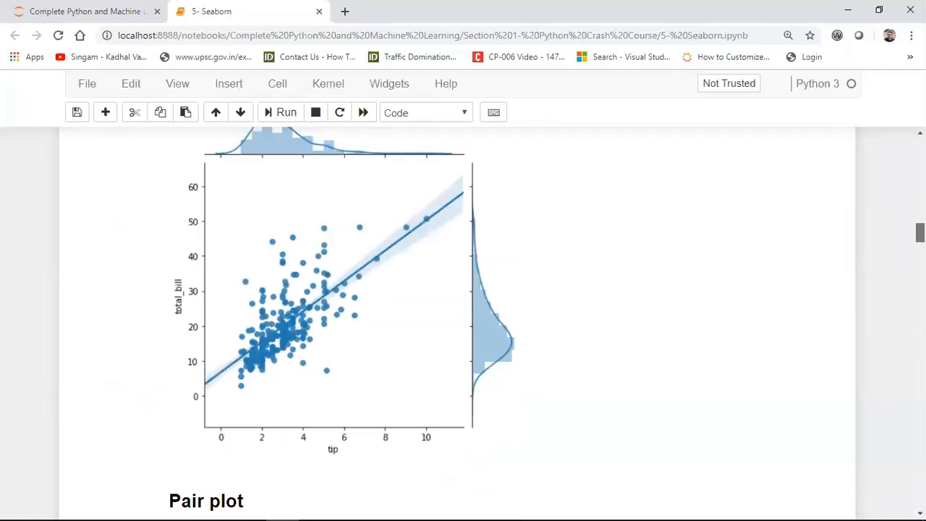
Expand the countplot docstring, highlight its summary line, and dismiss the help.
scroll("down", 3)
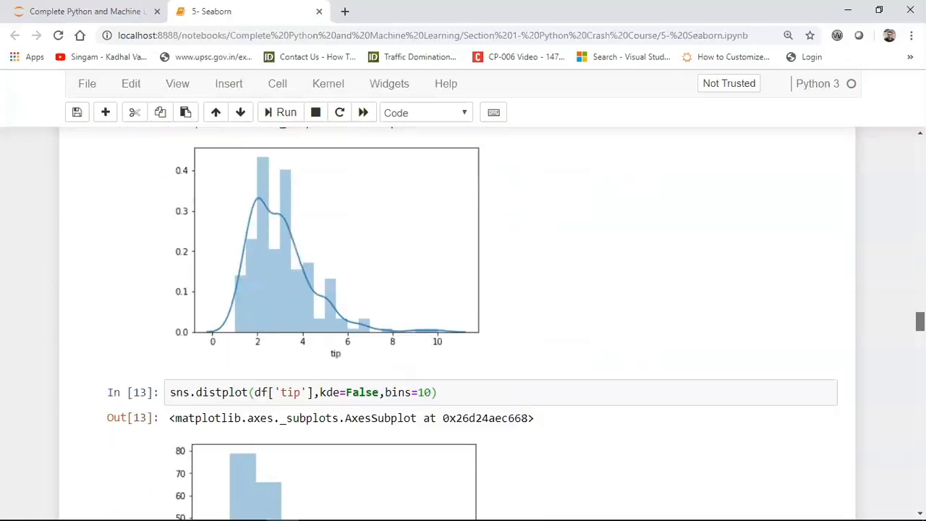
scroll("down", 3)
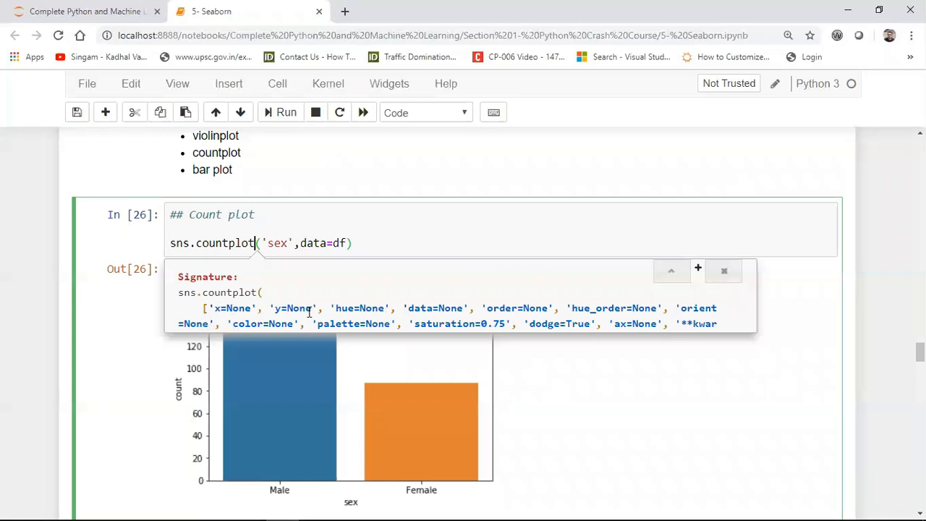
mouse_move(698, 269)
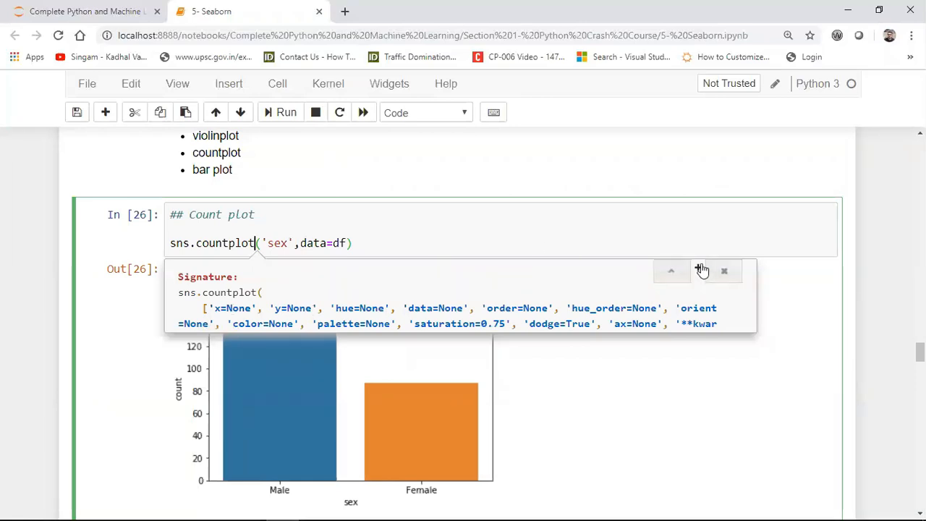
left_click(700, 270)
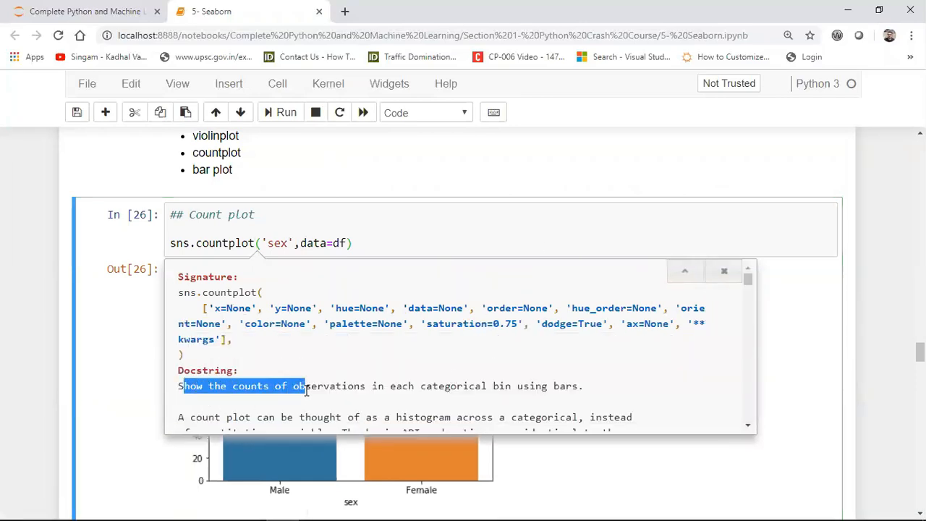
left_click_drag(304, 385, 524, 384)
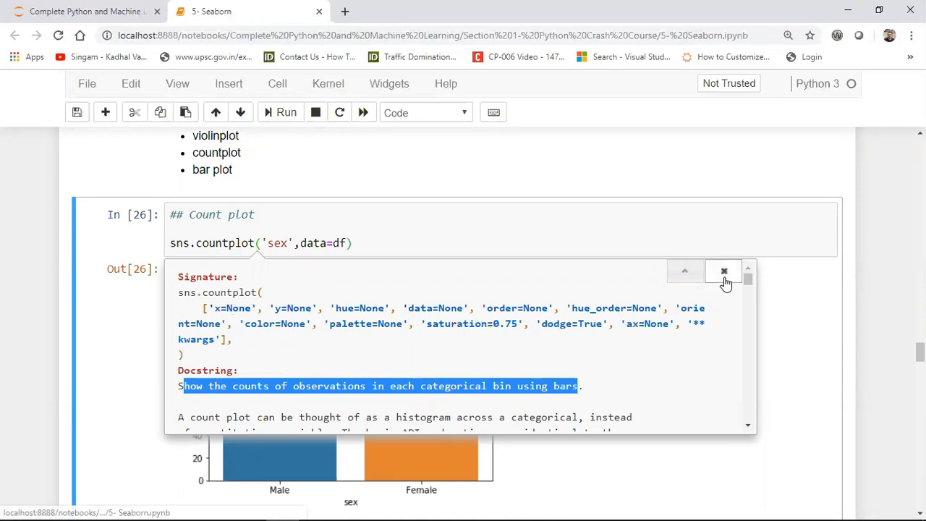
left_click(723, 272)
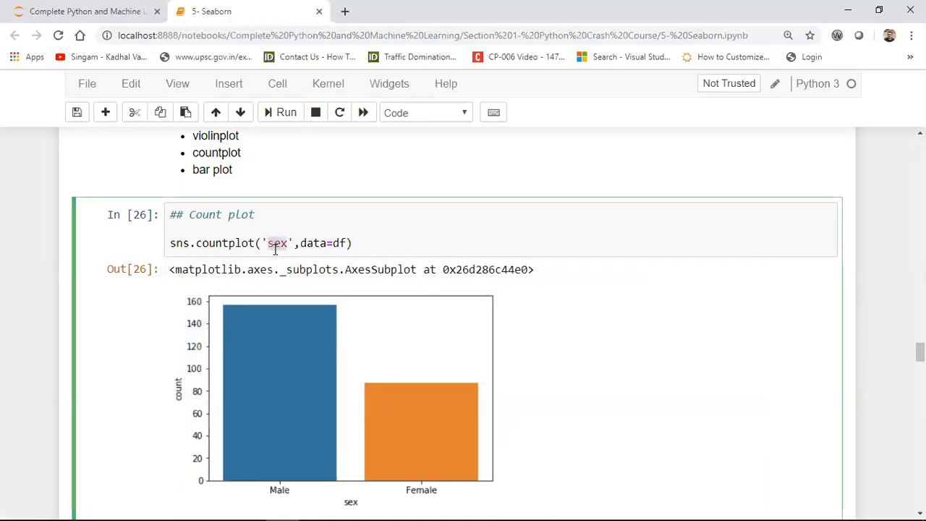
Highlight the sex and df arguments of the countplot call, then dismiss the reopened help.
double_click(313, 243)
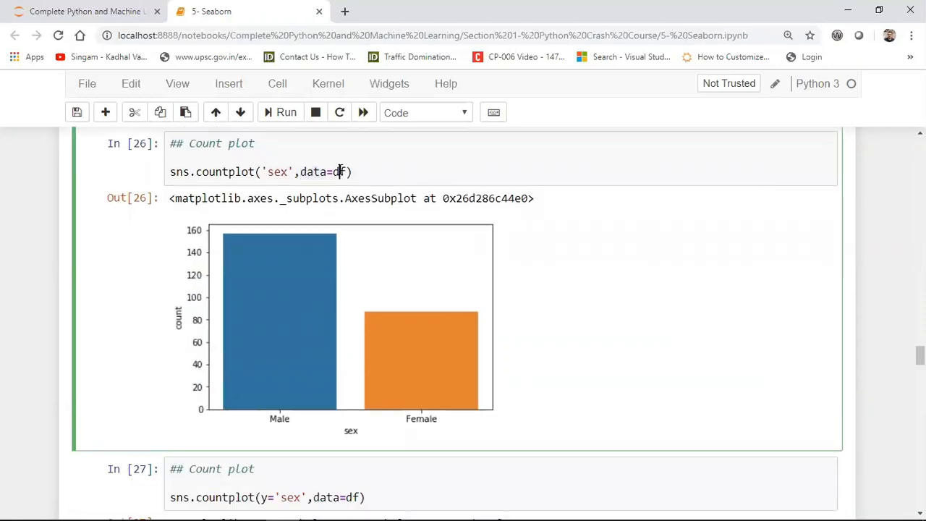
double_click(277, 171)
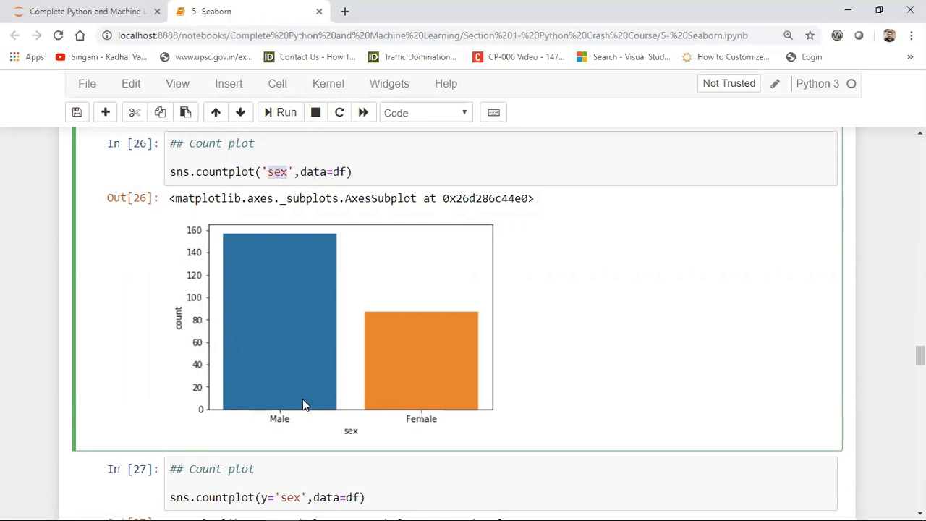
mouse_move(289, 403)
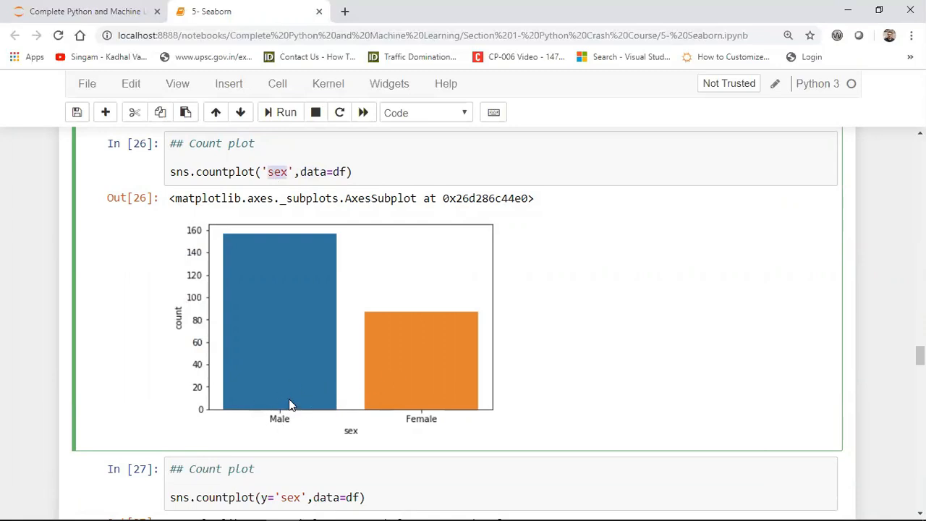
mouse_move(313, 233)
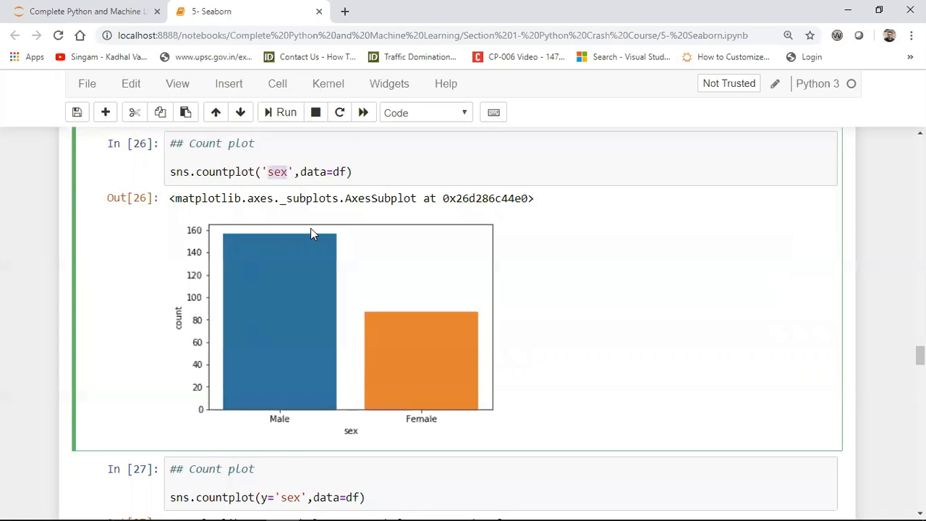
mouse_move(224, 425)
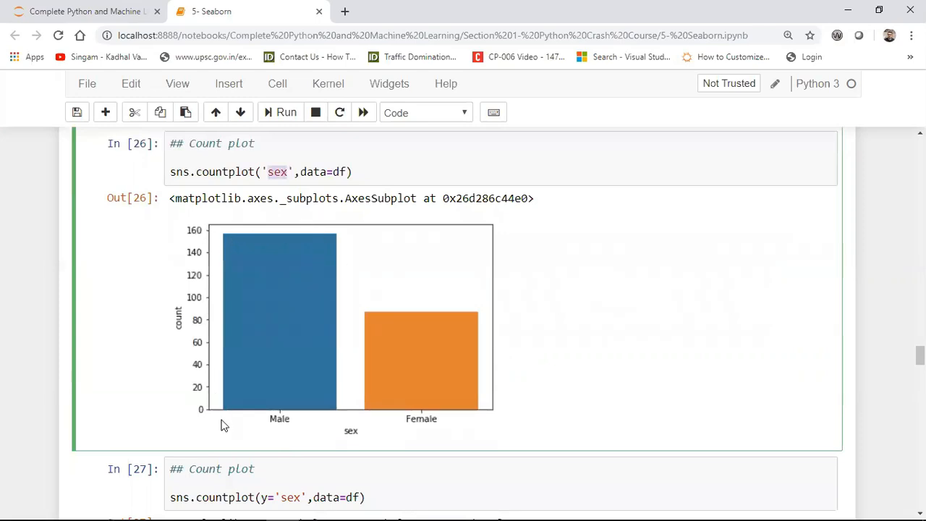
mouse_move(324, 217)
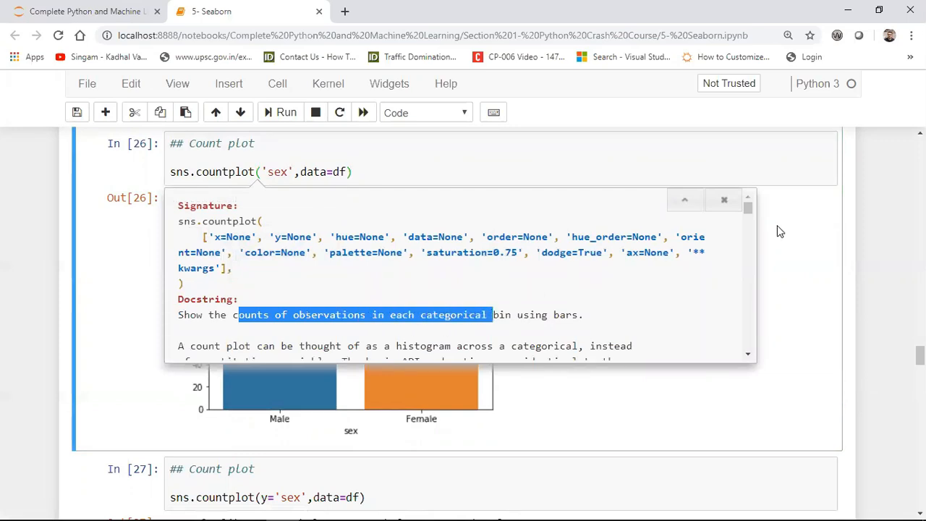
left_click(723, 199)
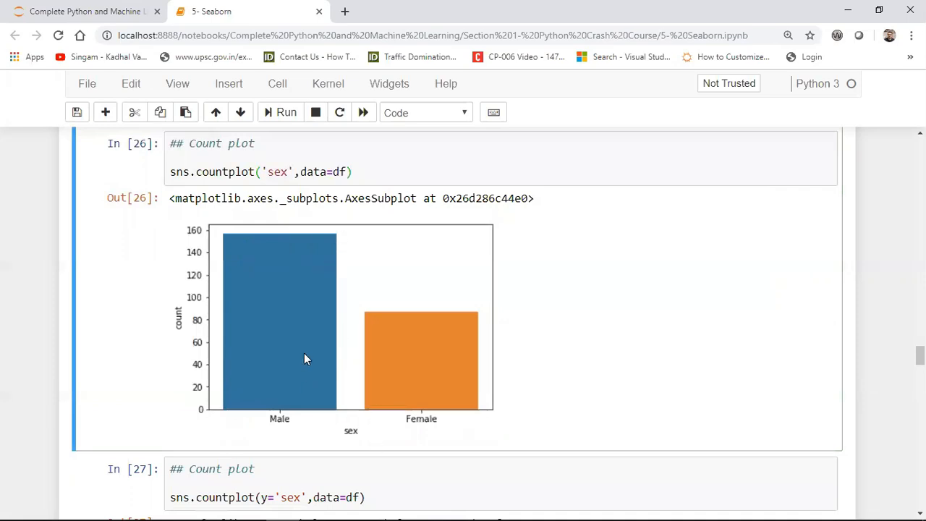
mouse_move(428, 411)
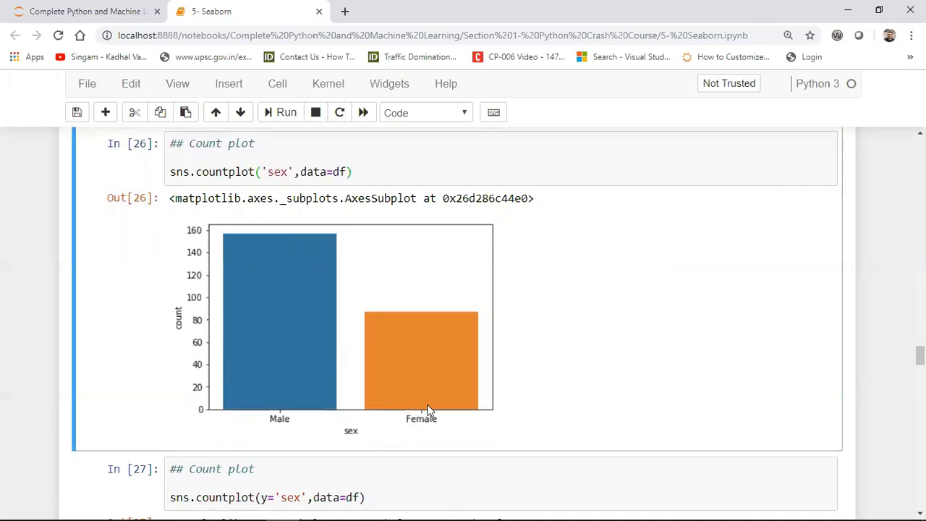
mouse_move(512, 389)
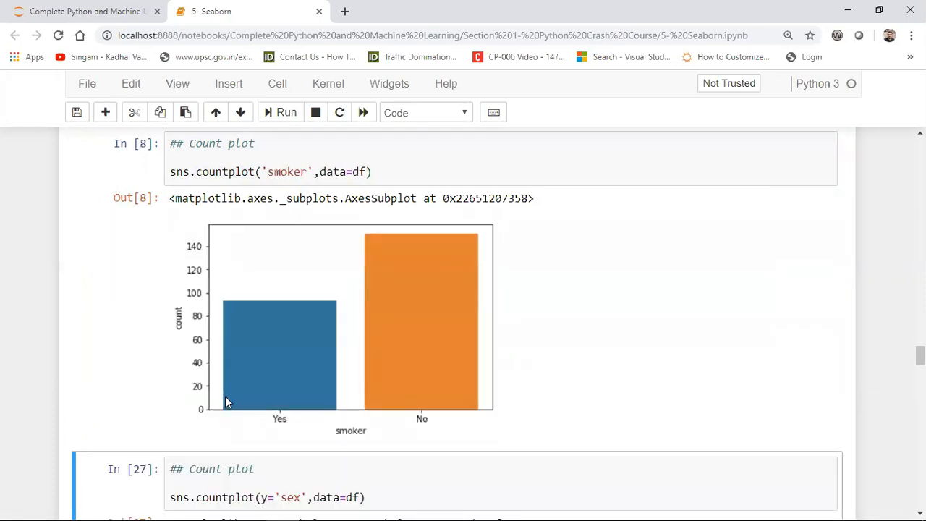
mouse_move(295, 292)
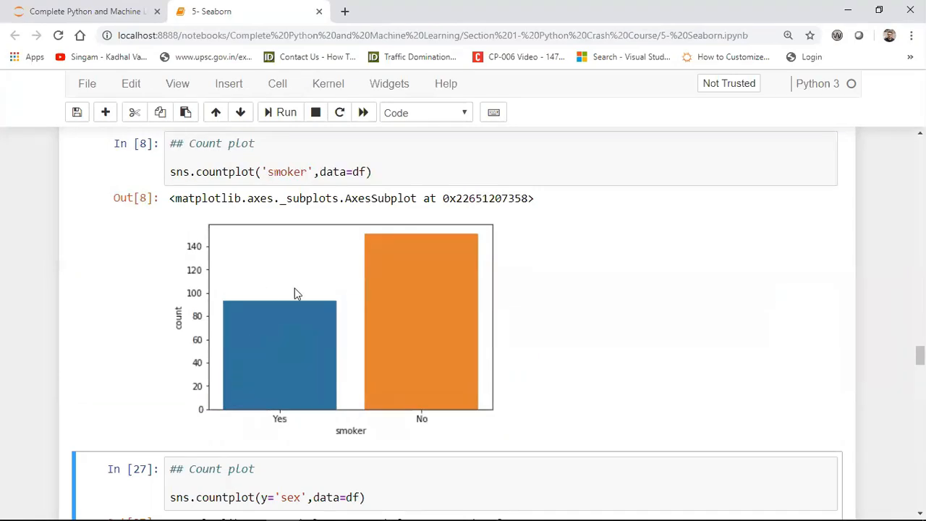
mouse_move(415, 339)
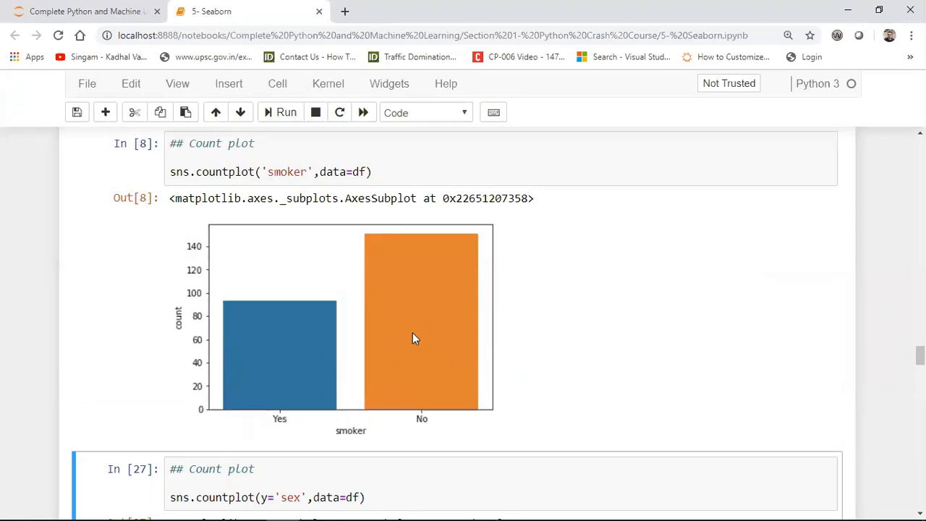
Save the notebook with Ctrl+S and return to the Seaborn Tutorial title.
key("ctrl+s")
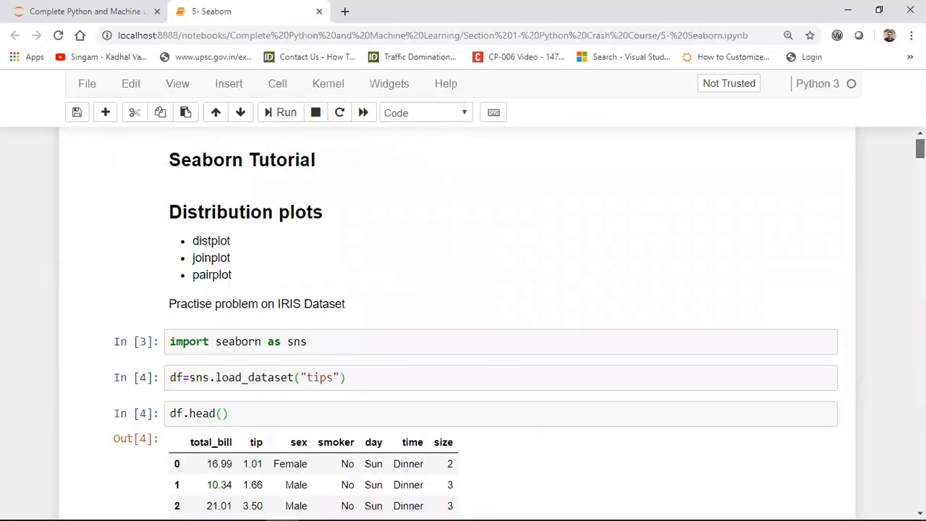
scroll("down", 3)
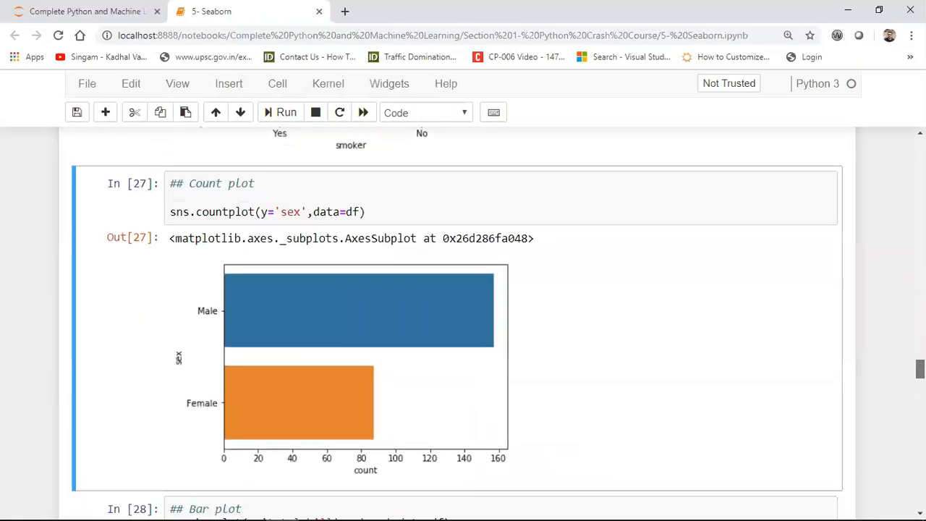
scroll("down", 3)
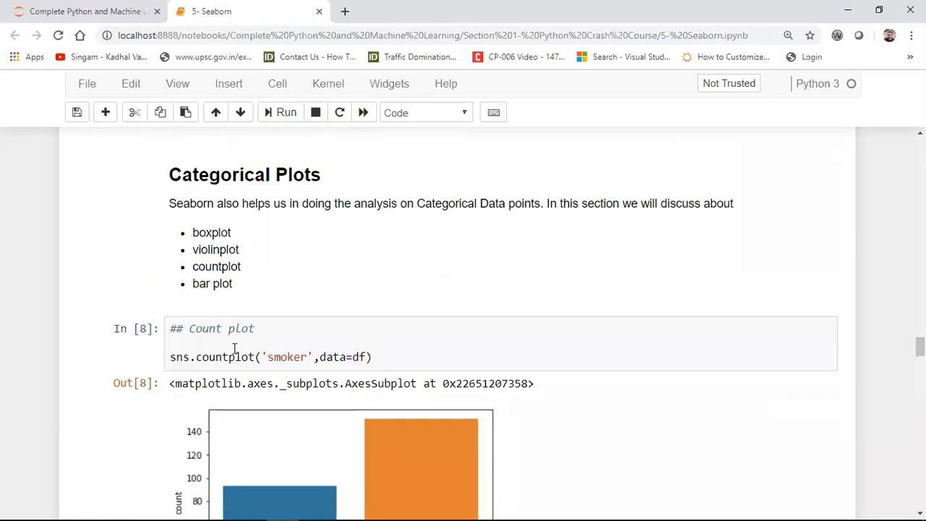
type("day")
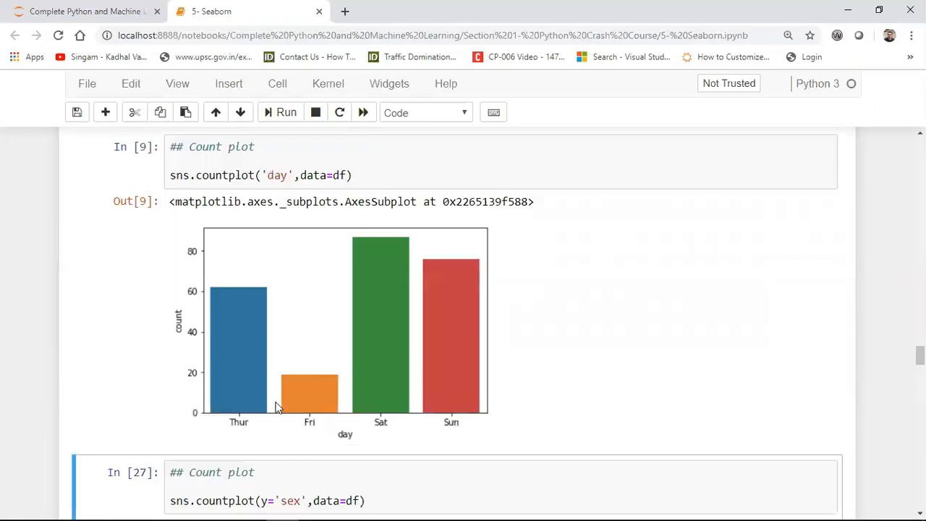
mouse_move(330, 425)
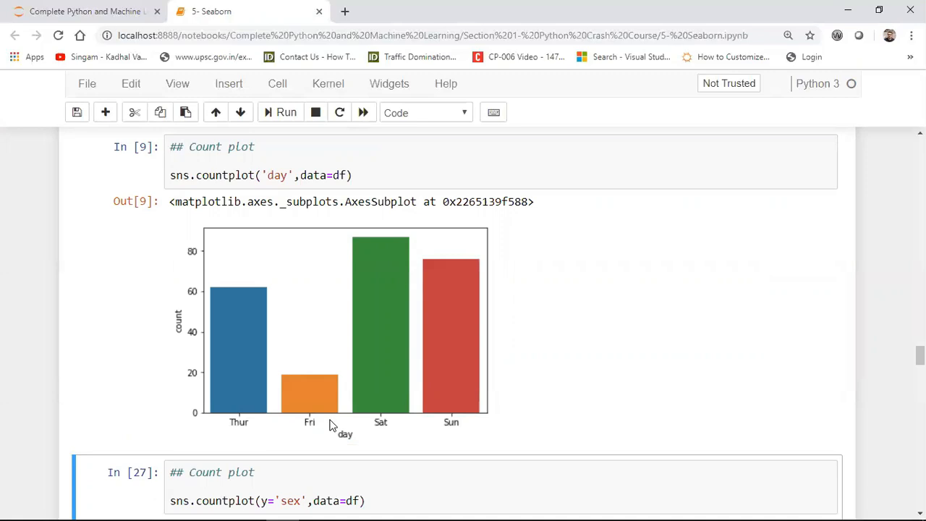
mouse_move(376, 289)
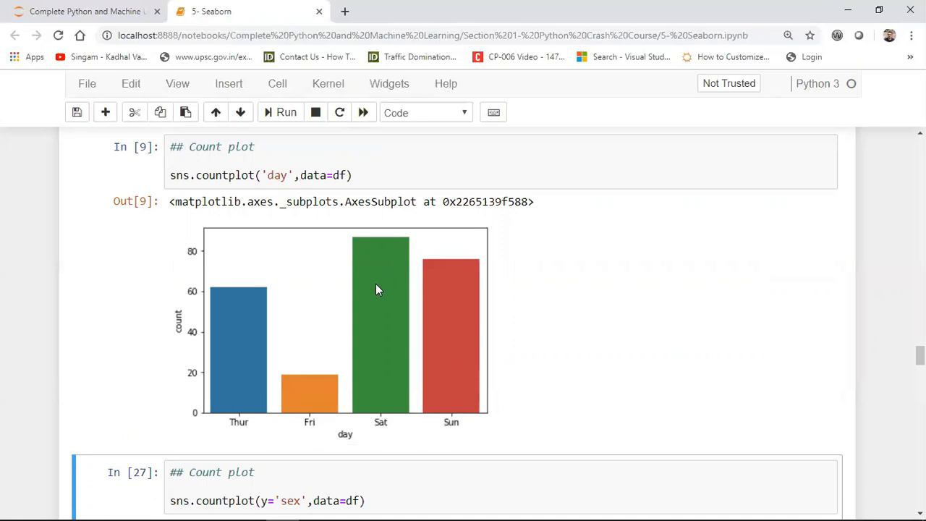
mouse_move(427, 355)
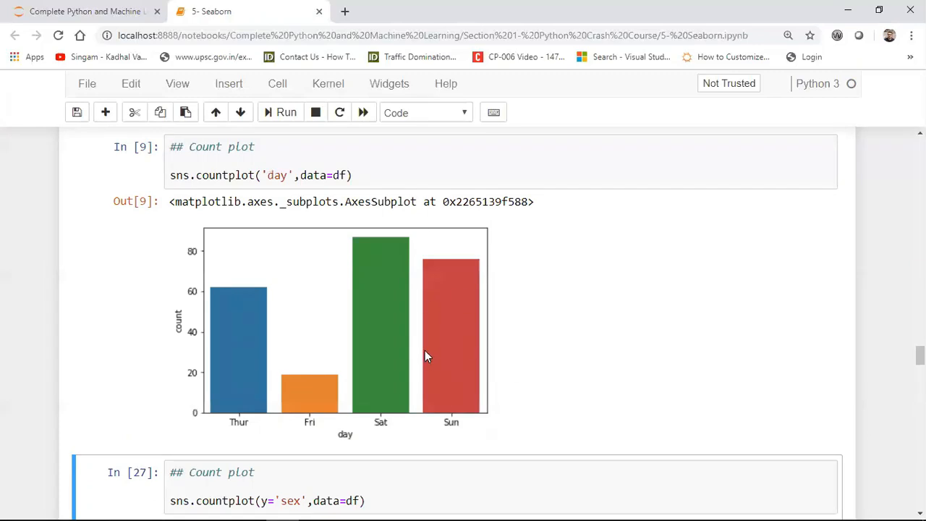
mouse_move(854, 344)
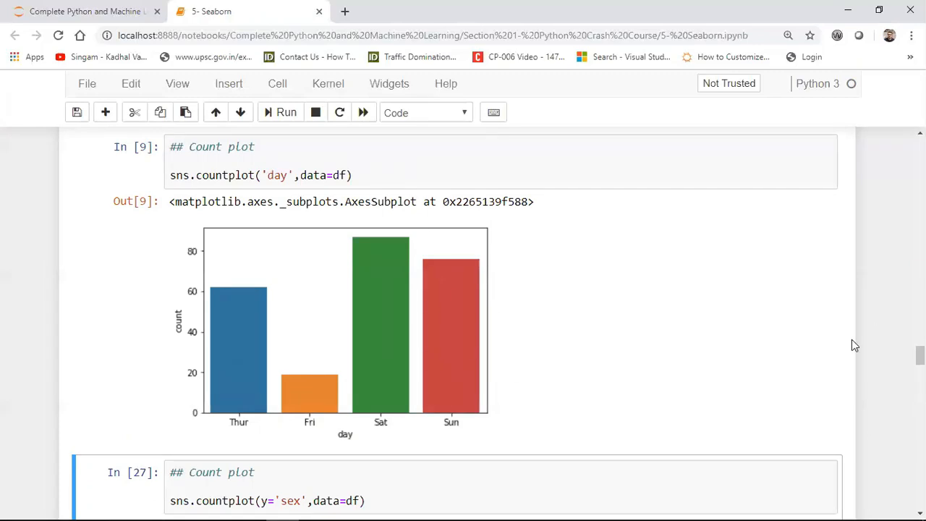
scroll("down", 3)
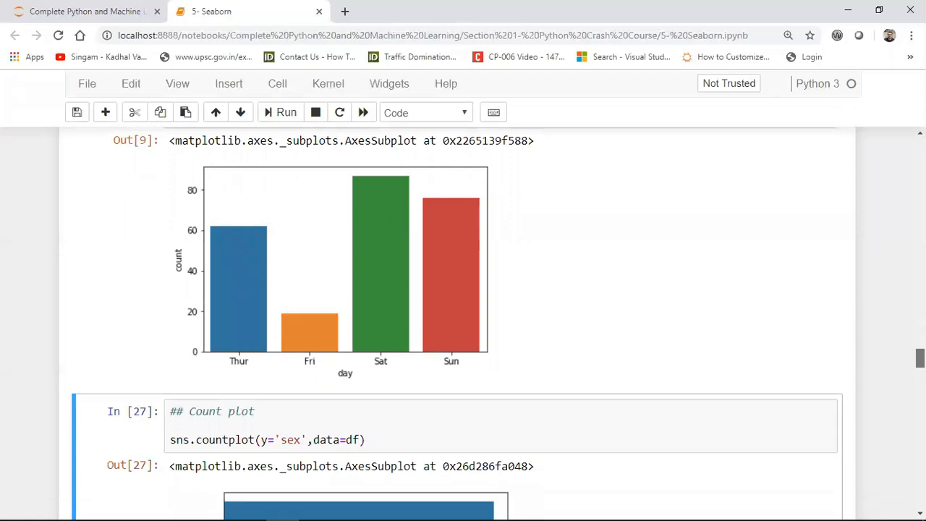
scroll("down", 3)
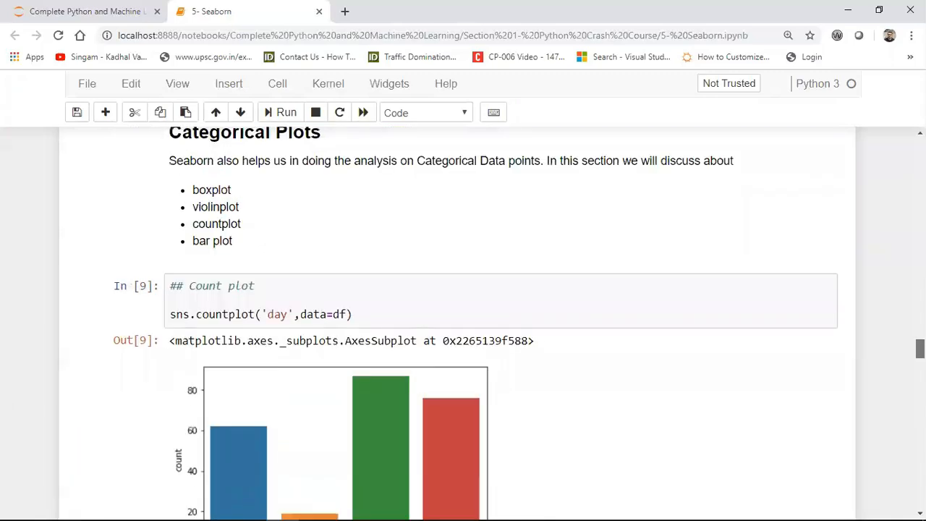
Select the day count plot cell and scroll around the sex count plot toward the barplot cell.
left_click(267, 314)
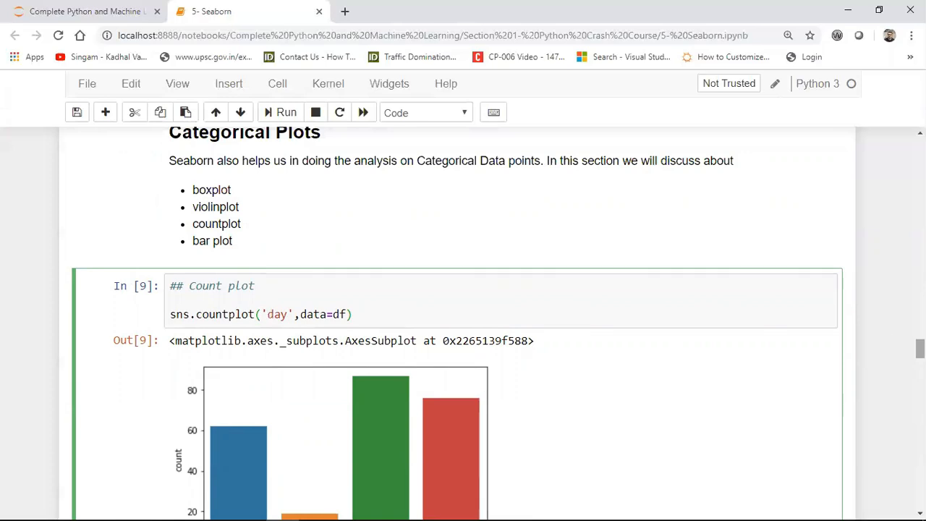
scroll("down", 3)
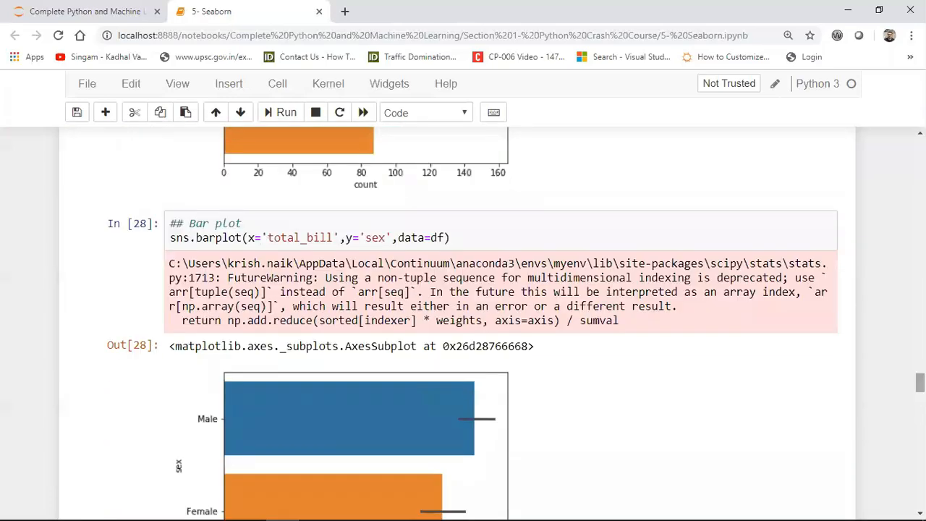
scroll("up", 3)
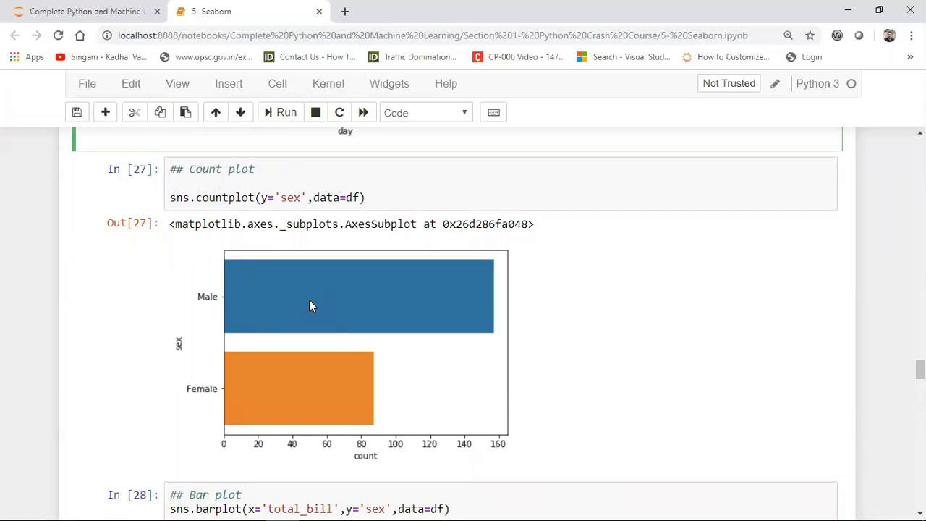
mouse_move(218, 251)
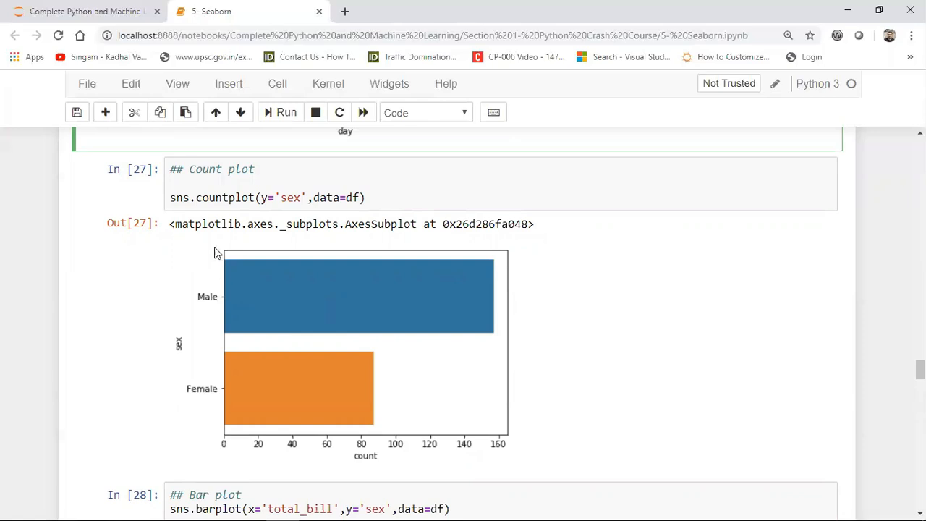
mouse_move(333, 469)
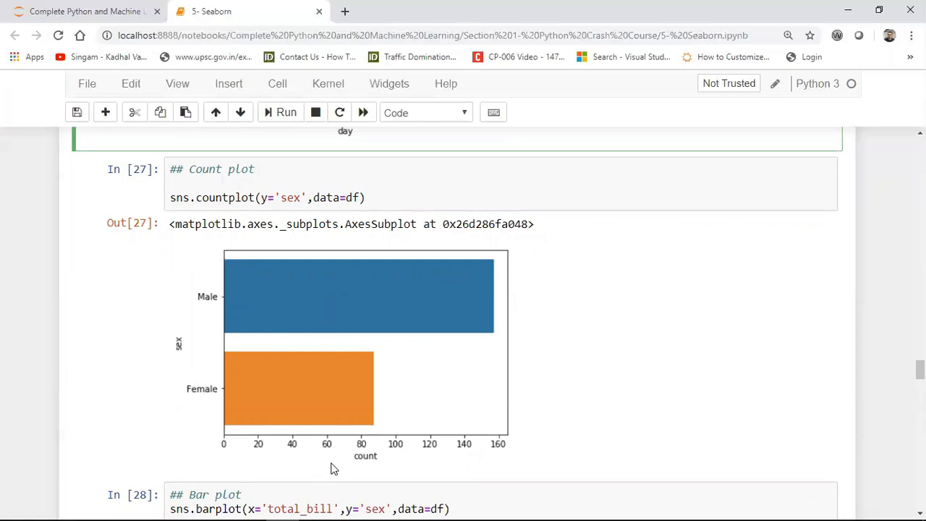
mouse_move(396, 477)
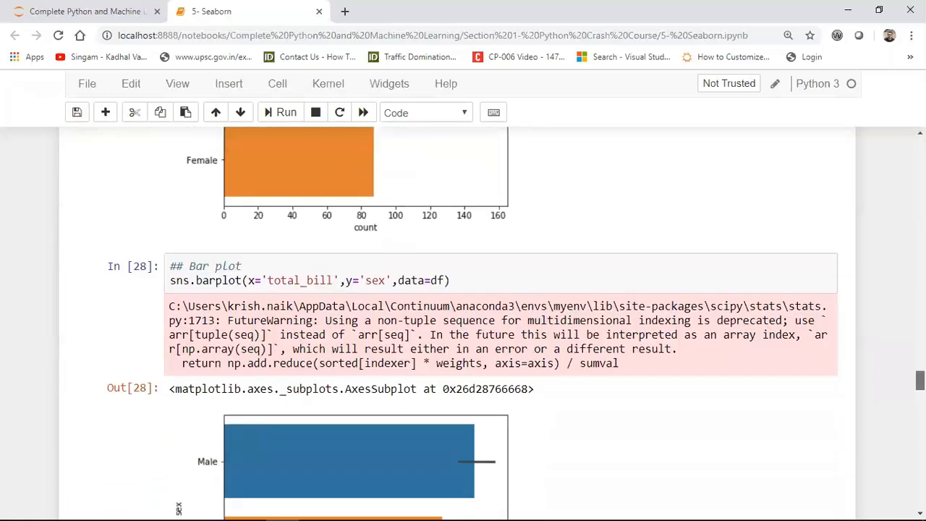
Highlight 'Bar' in the Bar plot heading and scroll through the plots back to the day count plot.
scroll("down", 3)
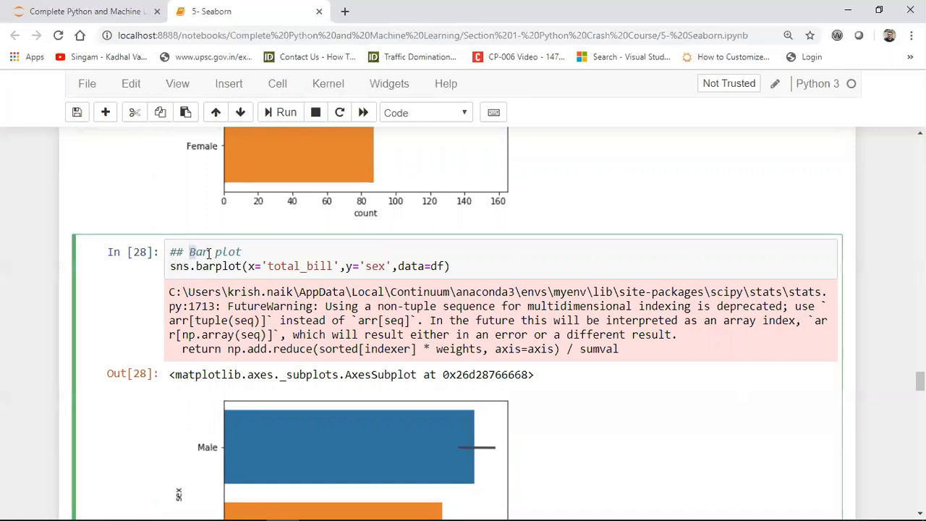
double_click(197, 252)
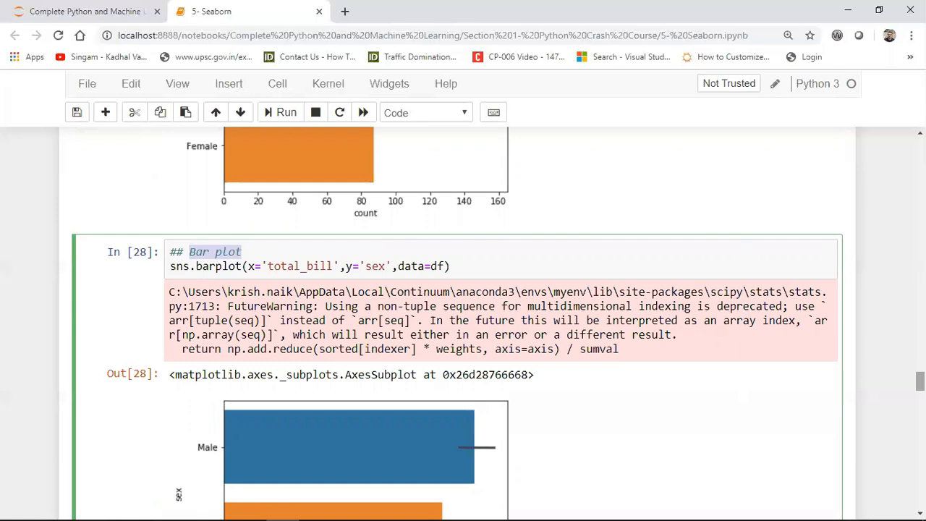
scroll("down", 3)
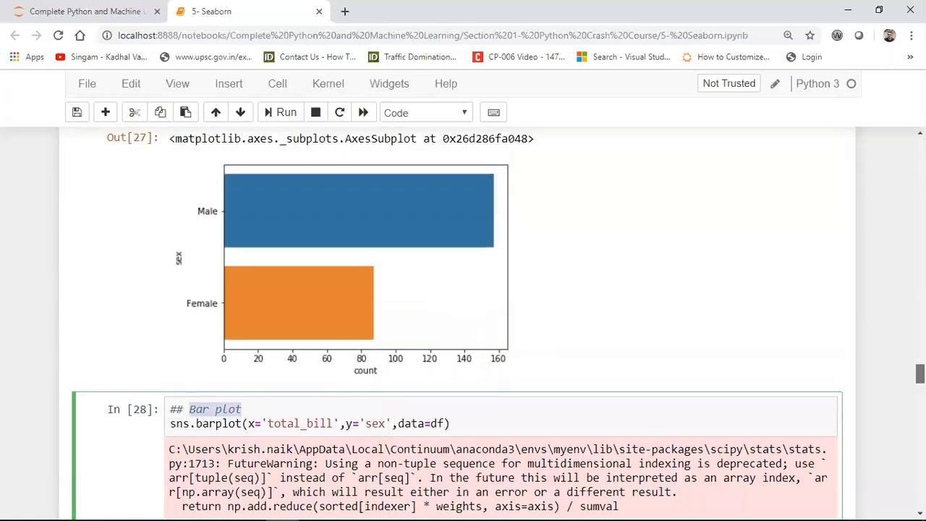
mouse_move(579, 351)
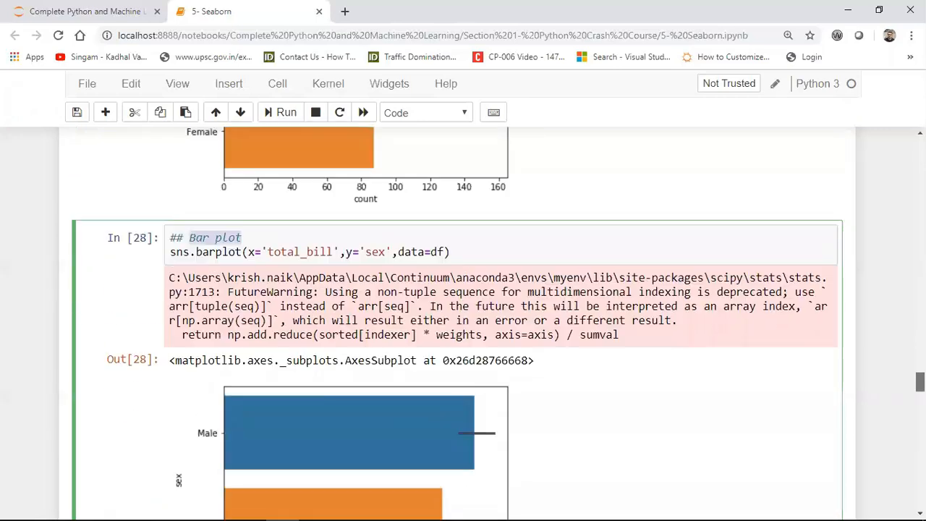
scroll("down", 3)
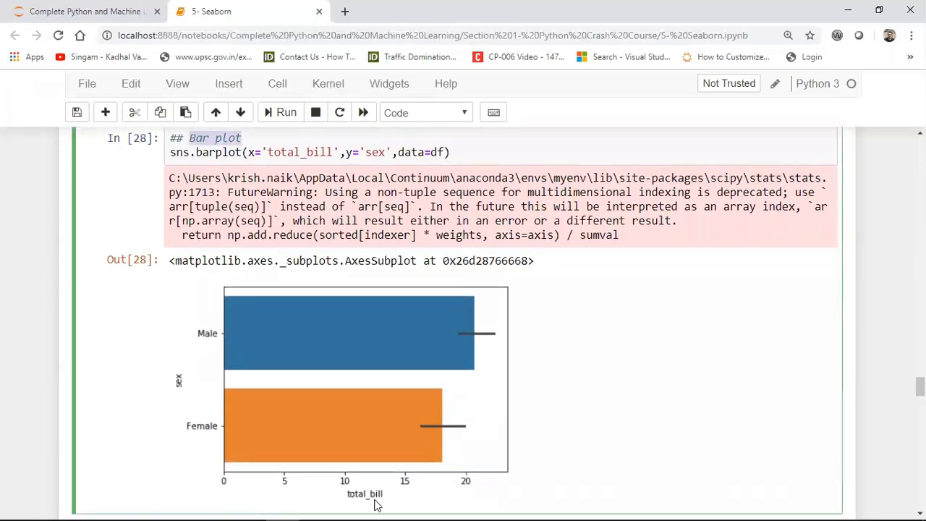
mouse_move(286, 447)
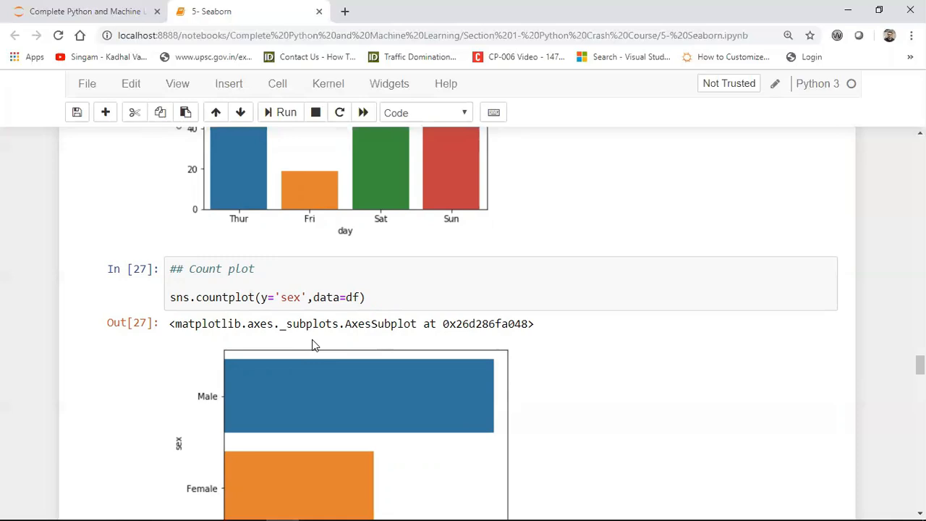
scroll("down", 3)
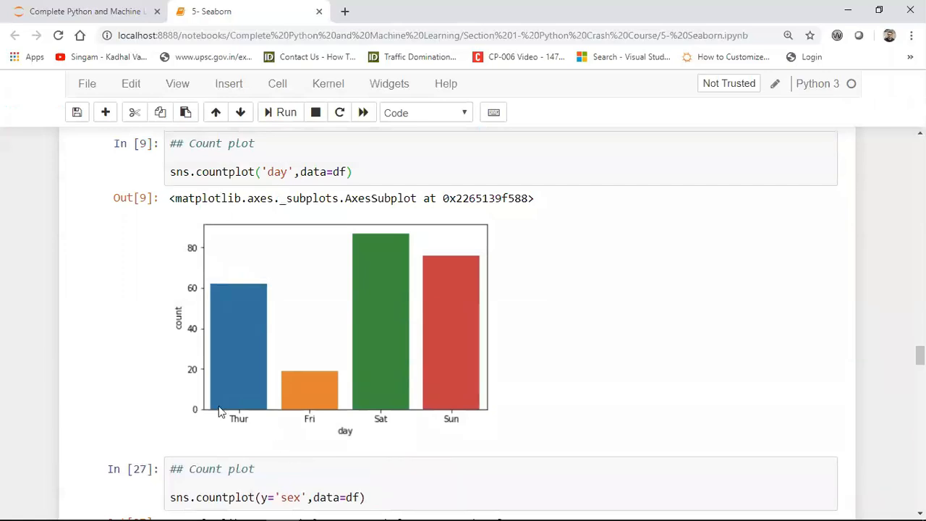
mouse_move(182, 329)
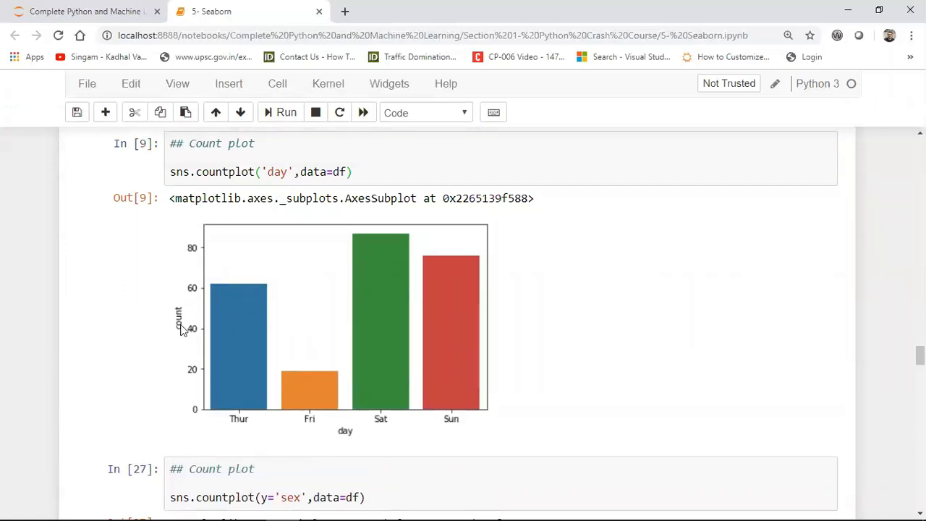
mouse_move(248, 209)
type("smoker")
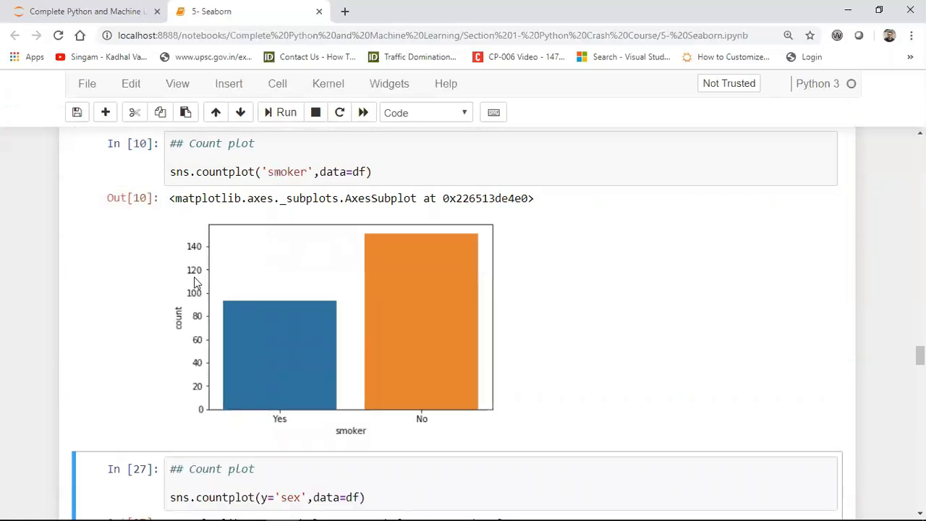
mouse_move(153, 311)
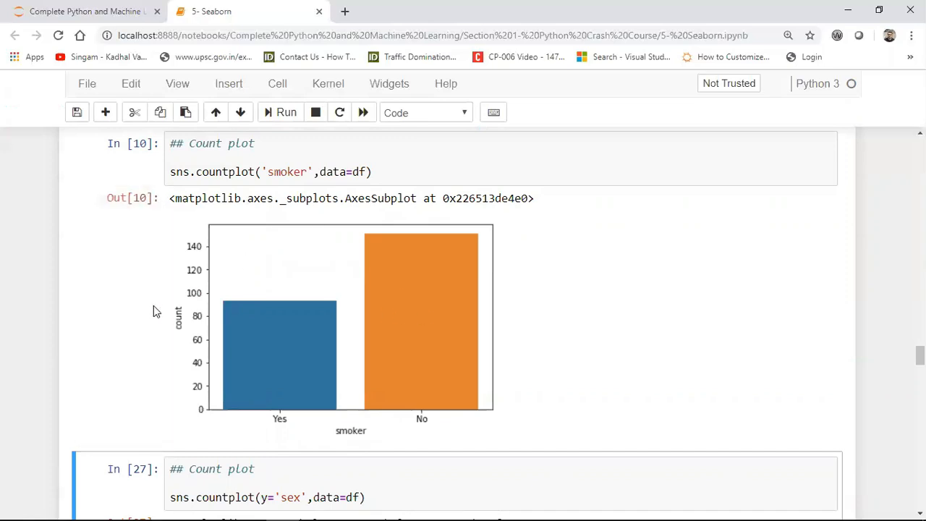
mouse_move(824, 385)
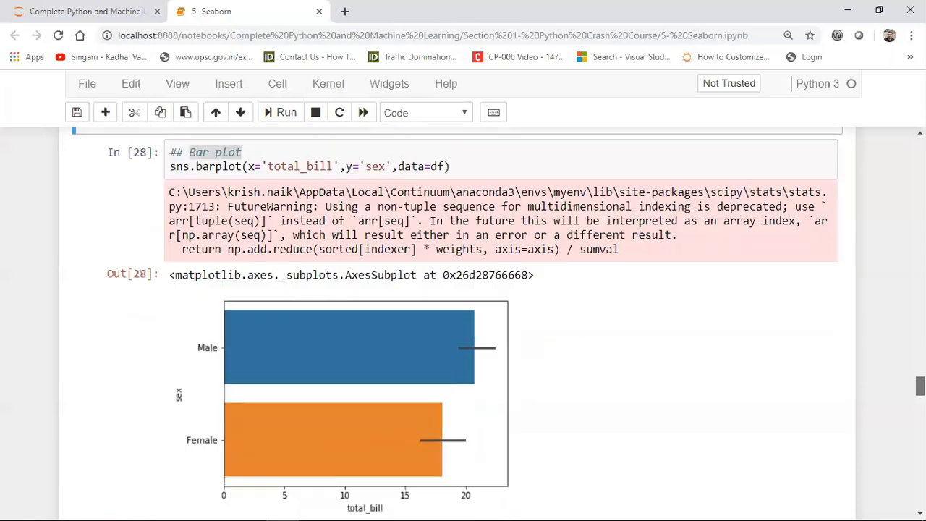
Edit the bar plot cell, highlighting total_bill in the sns.barplot call for the sex comparison.
scroll("down", 3)
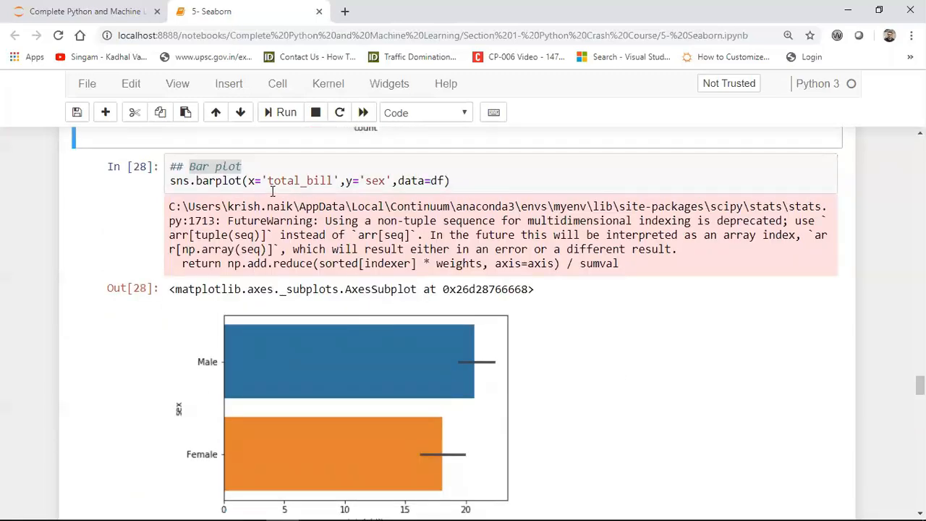
double_click(300, 179)
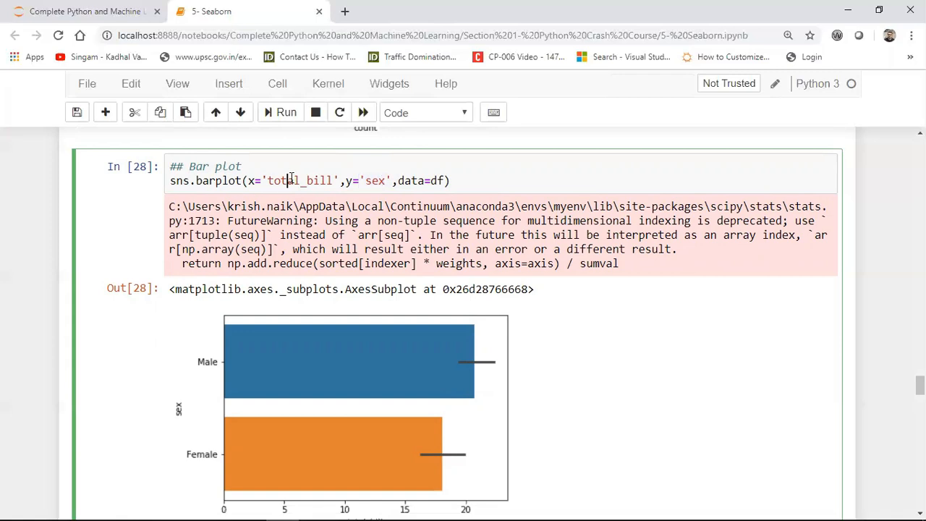
double_click(301, 179)
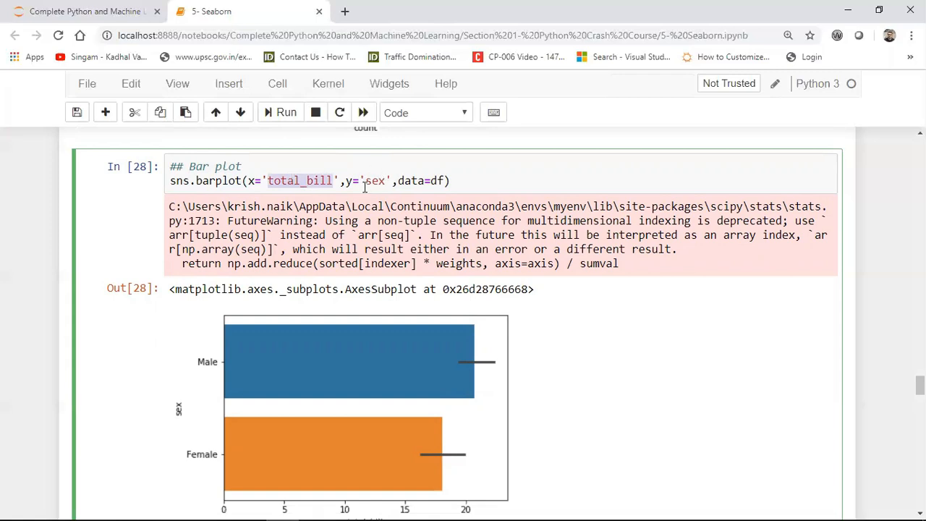
scroll("down", 3)
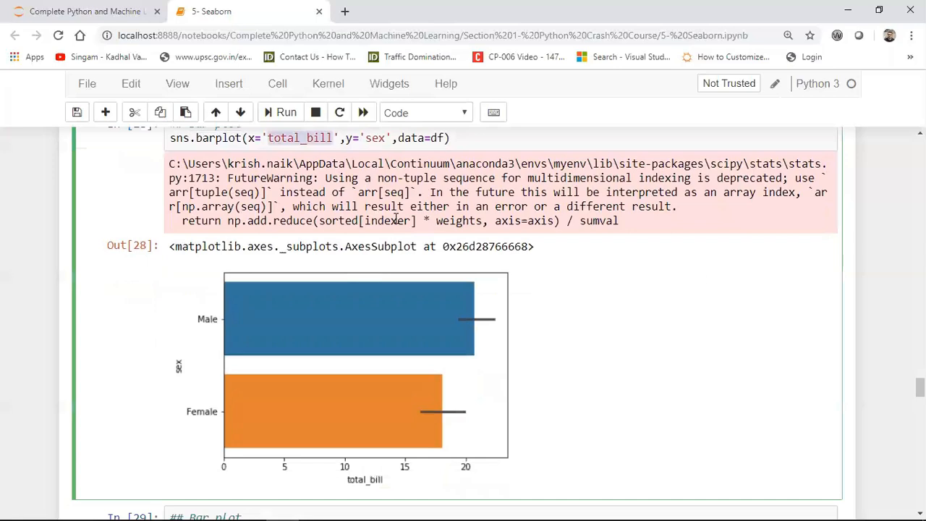
mouse_move(205, 288)
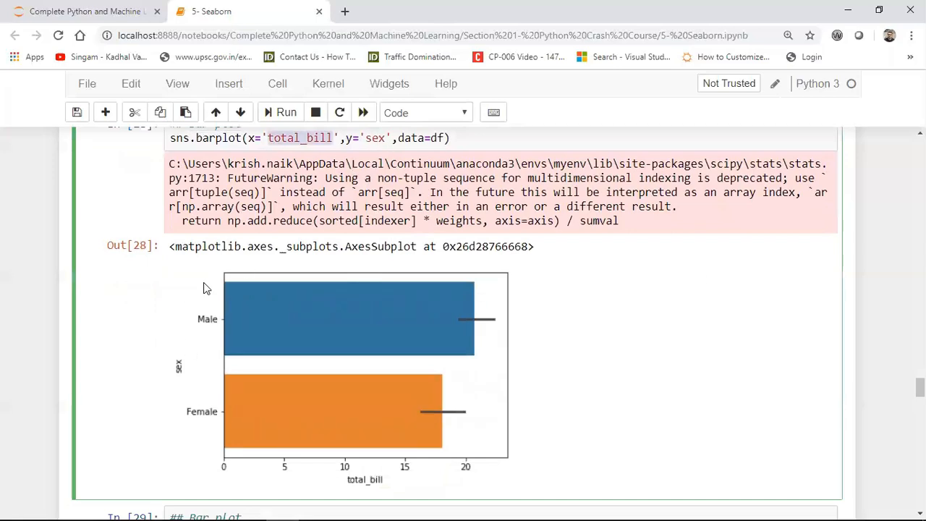
mouse_move(442, 298)
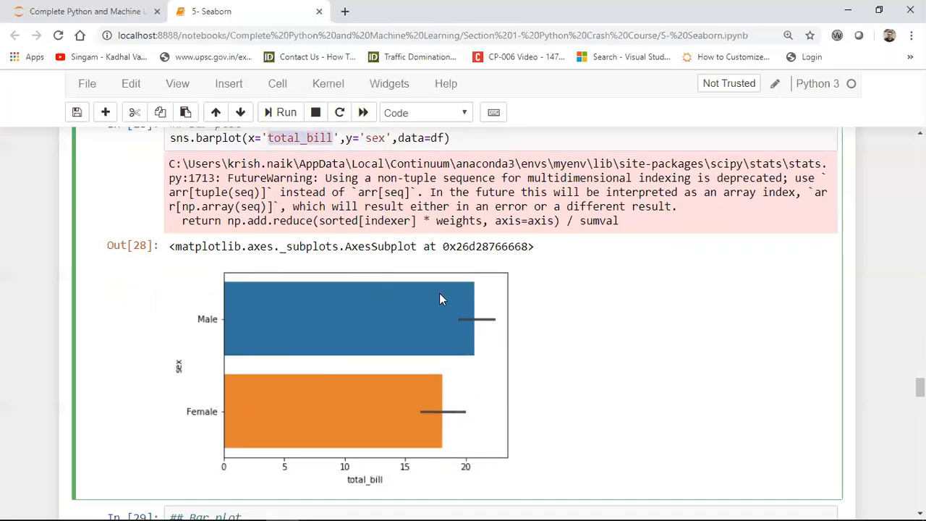
mouse_move(477, 412)
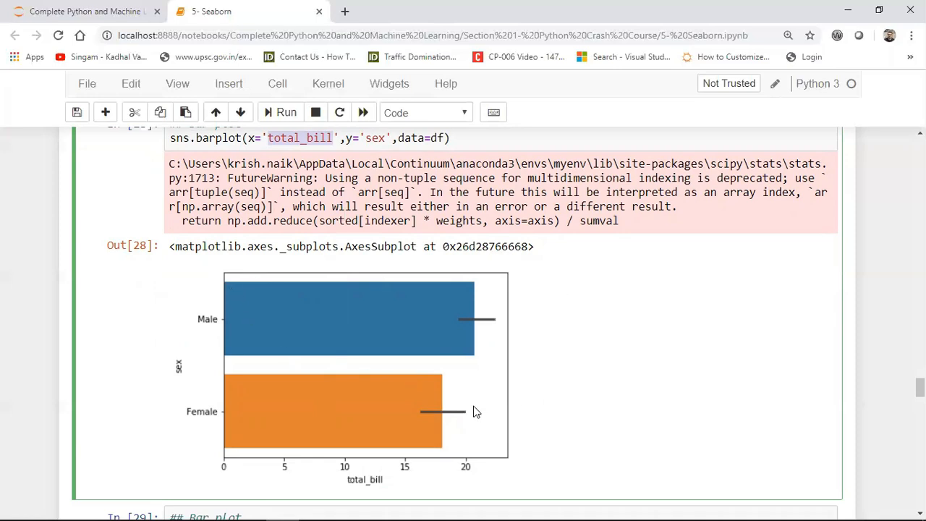
mouse_move(477, 465)
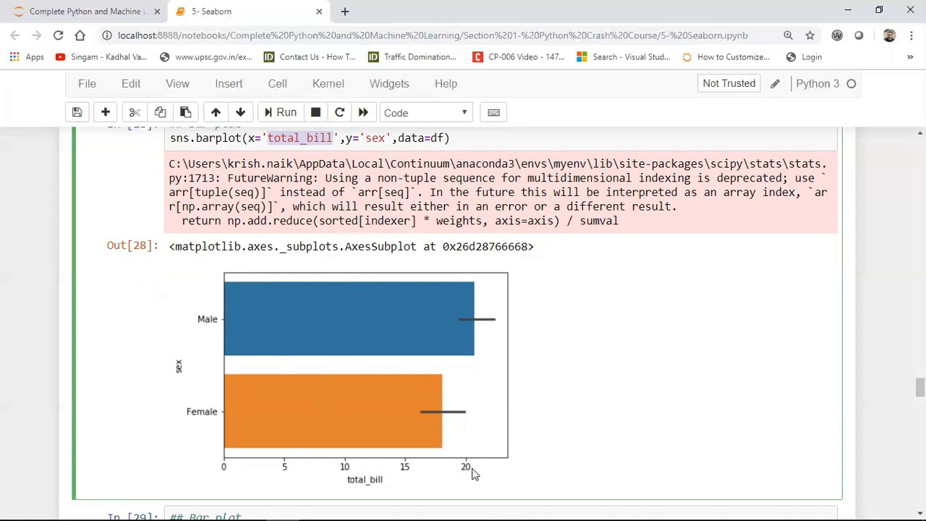
mouse_move(449, 491)
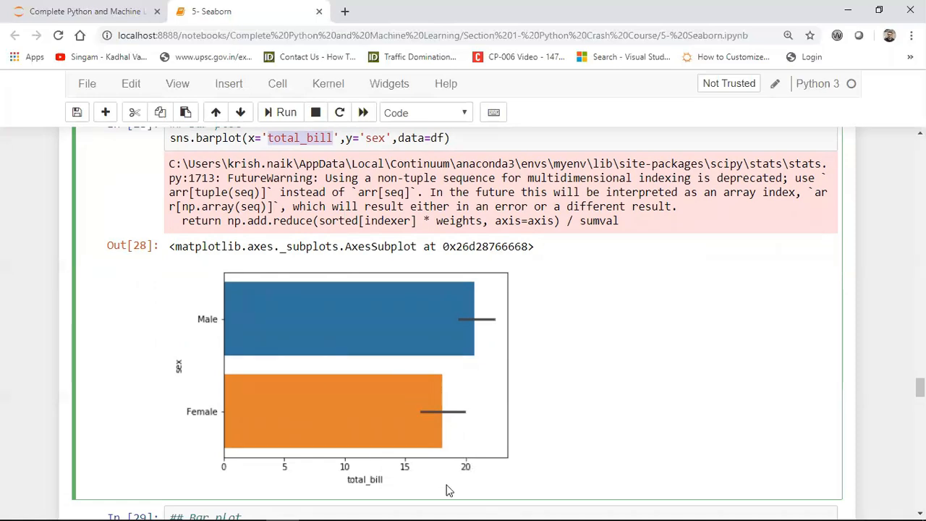
mouse_move(403, 483)
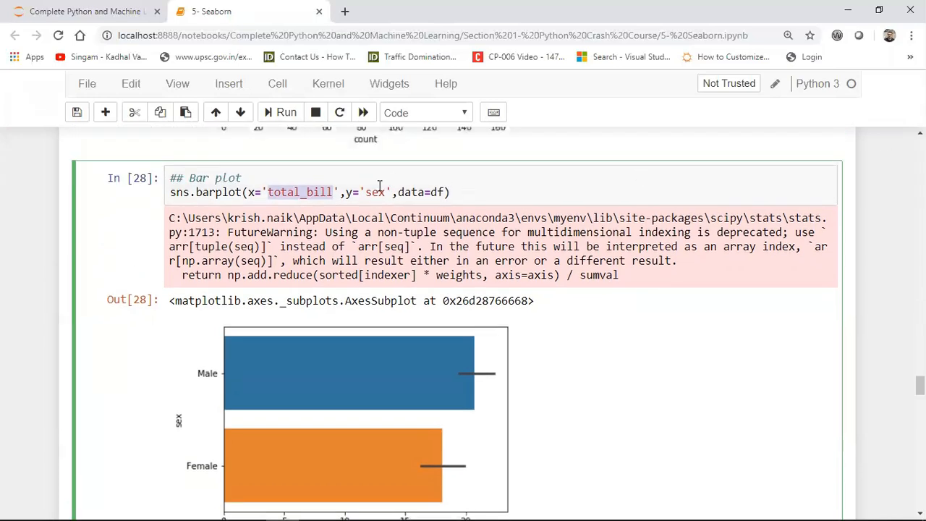
Change the barplot's y to 'smoker' and edit the axis arguments to swap x and y.
type("smoker")
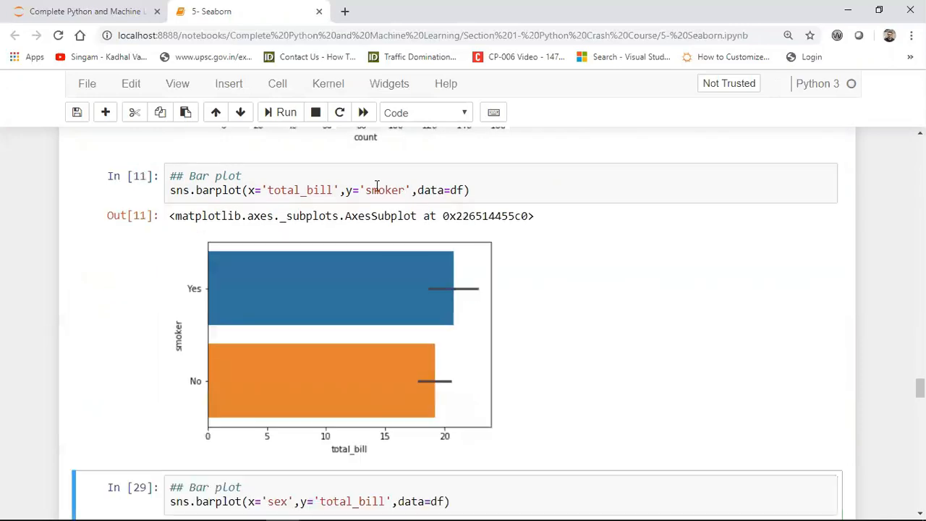
mouse_move(252, 191)
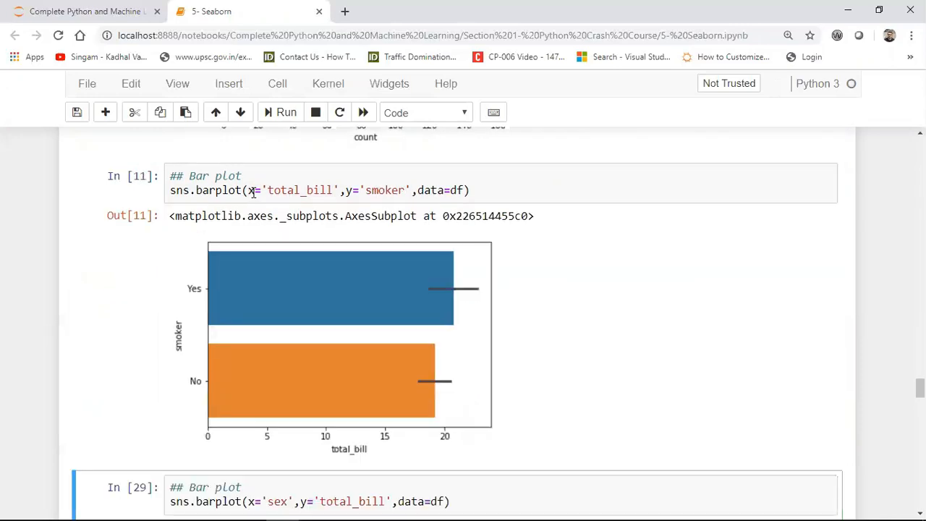
left_click(272, 189)
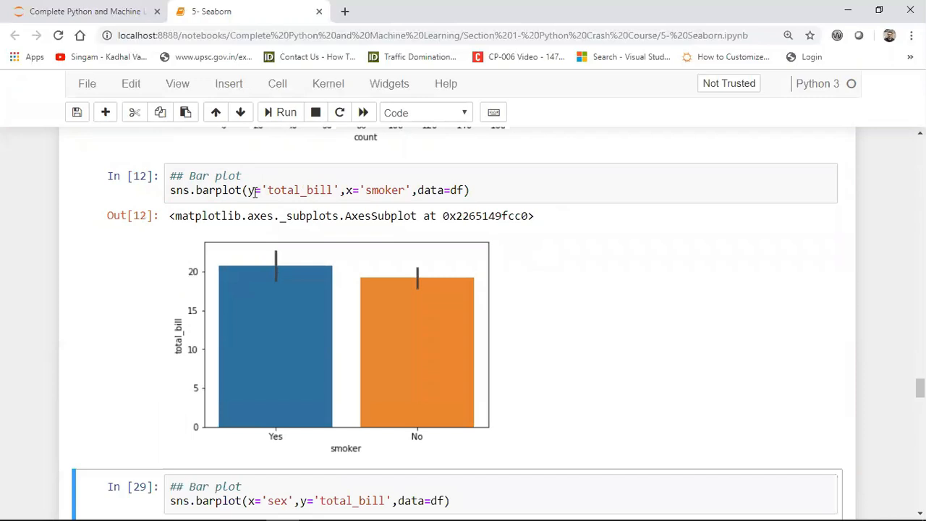
mouse_move(273, 274)
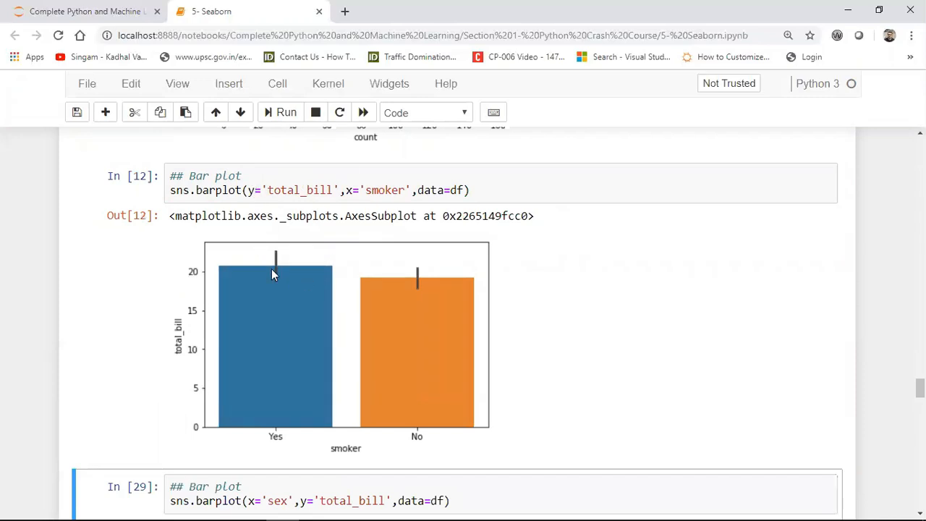
mouse_move(242, 334)
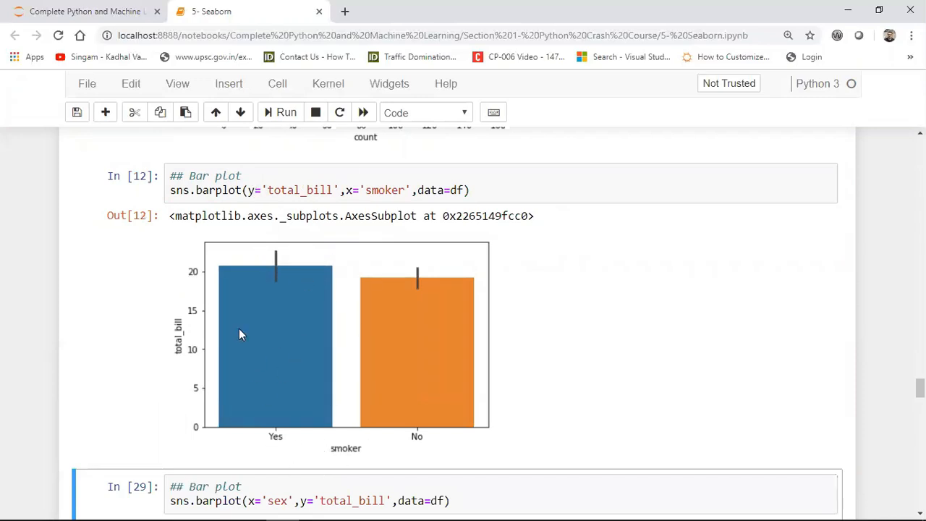
mouse_move(385, 345)
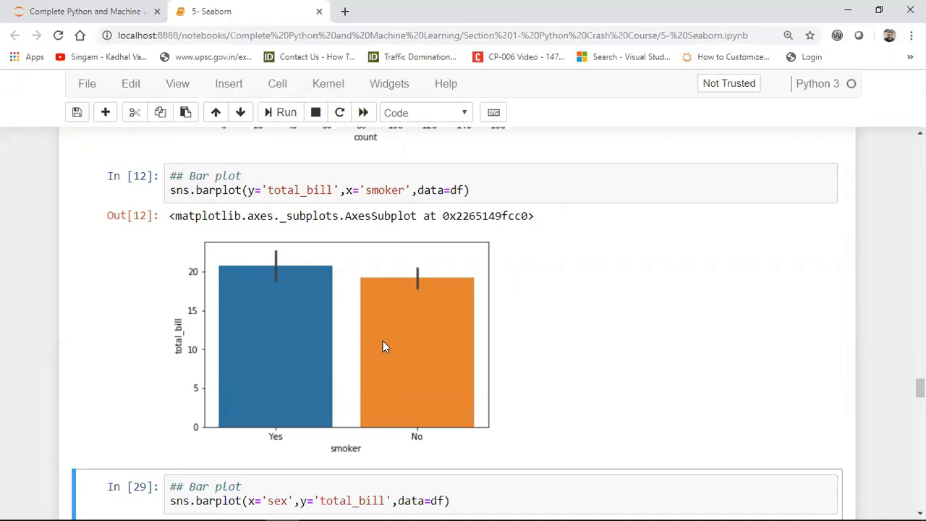
mouse_move(269, 287)
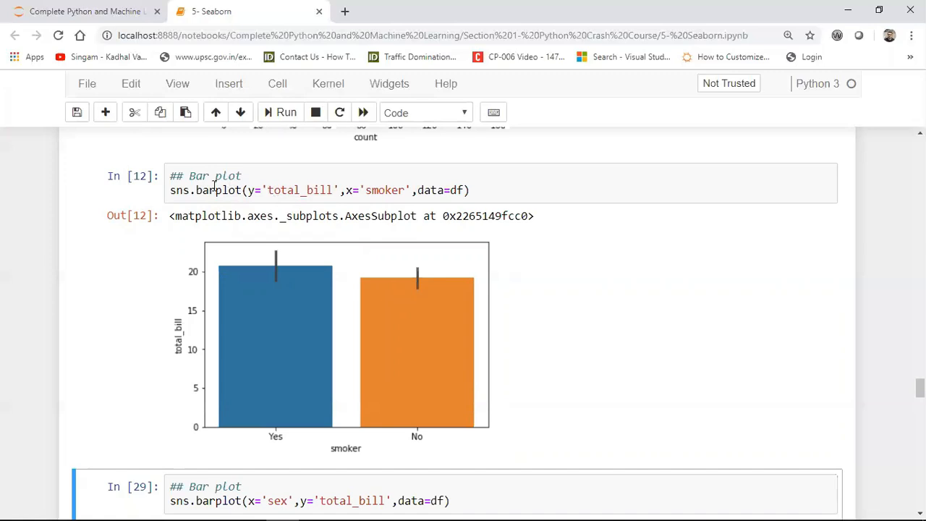
mouse_move(214, 189)
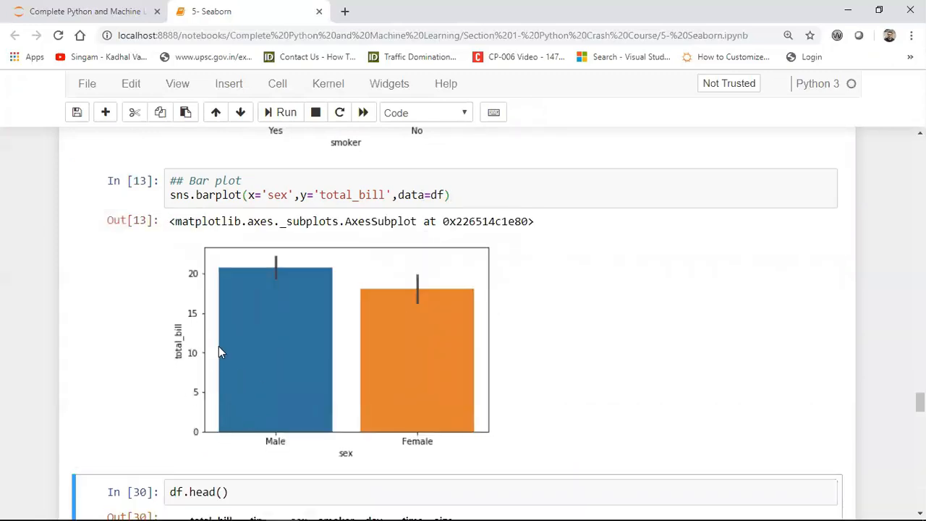
mouse_move(275, 283)
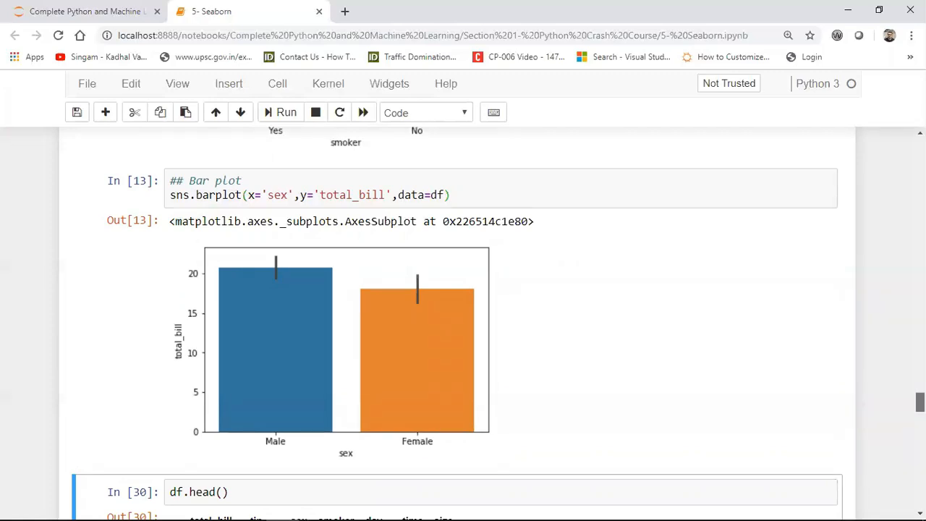
Scroll below the vertical Male/Female total_bill bars toward the smoker box plot.
scroll("down", 3)
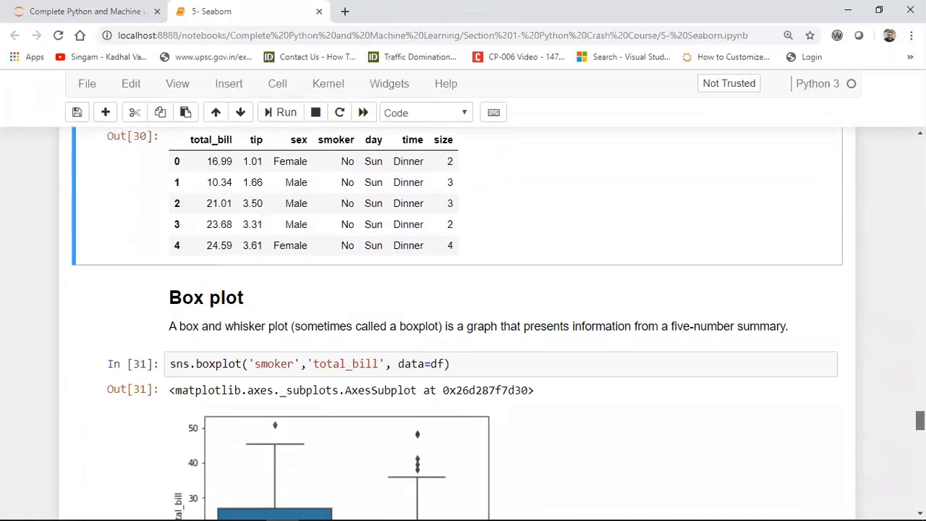
Scroll to the Box plot section and start editing the sns.boxplot cell for total_bill by smoker.
scroll("down", 3)
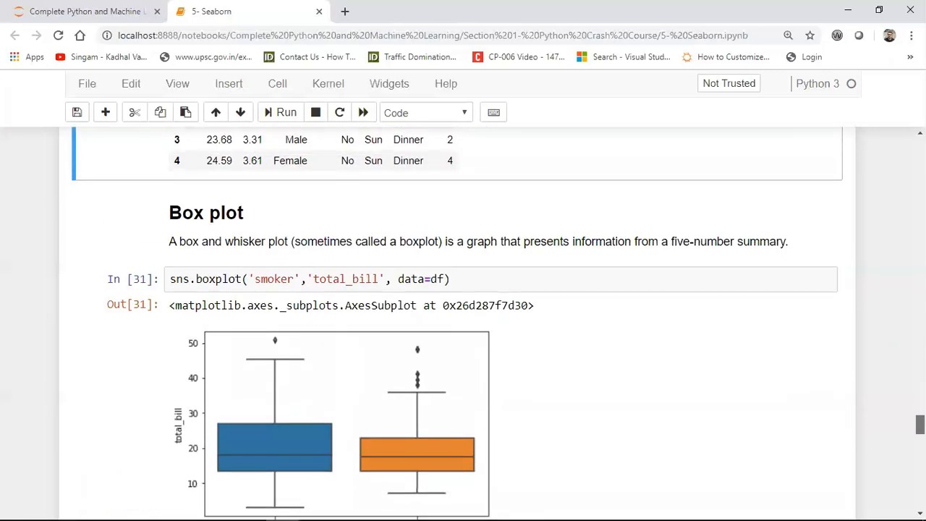
scroll("down", 3)
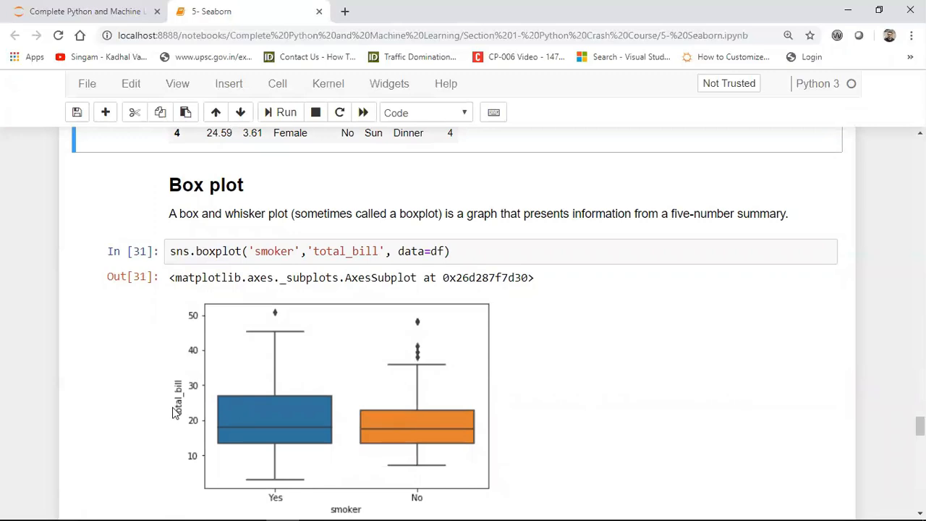
mouse_move(266, 480)
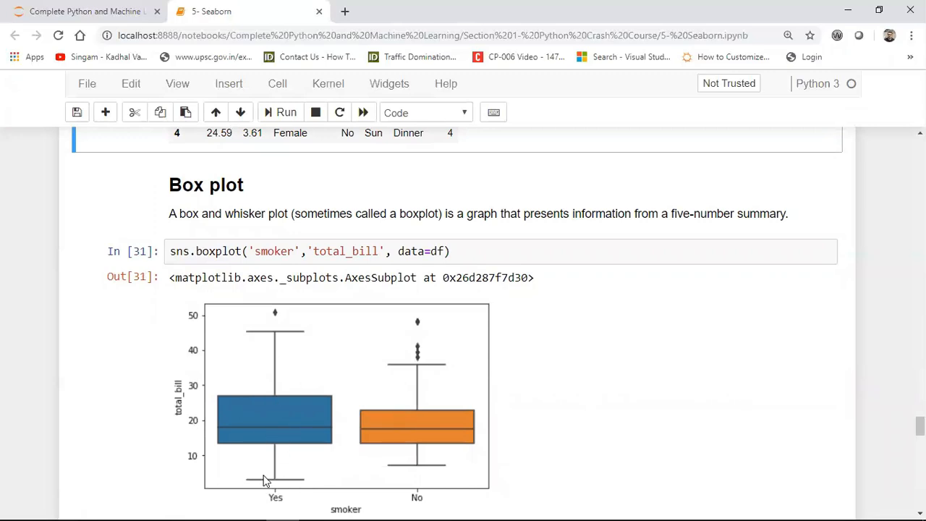
mouse_move(226, 402)
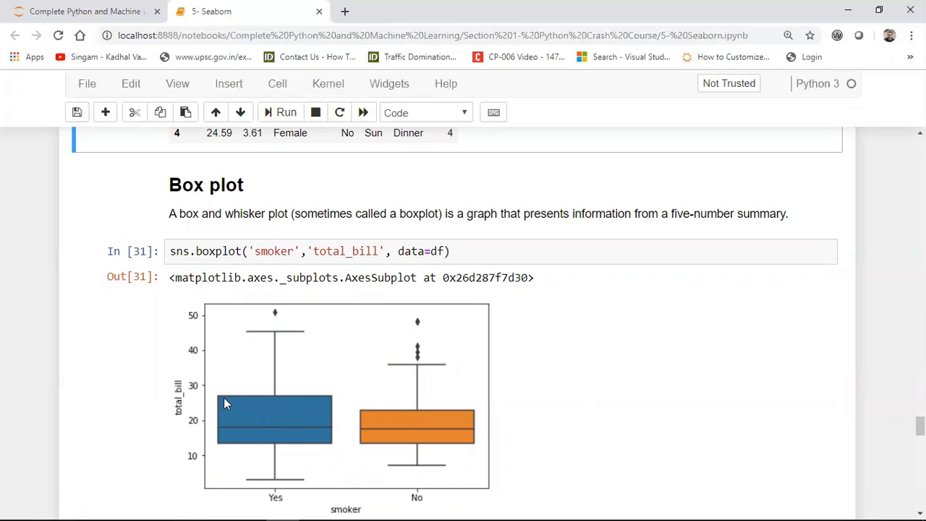
mouse_move(275, 315)
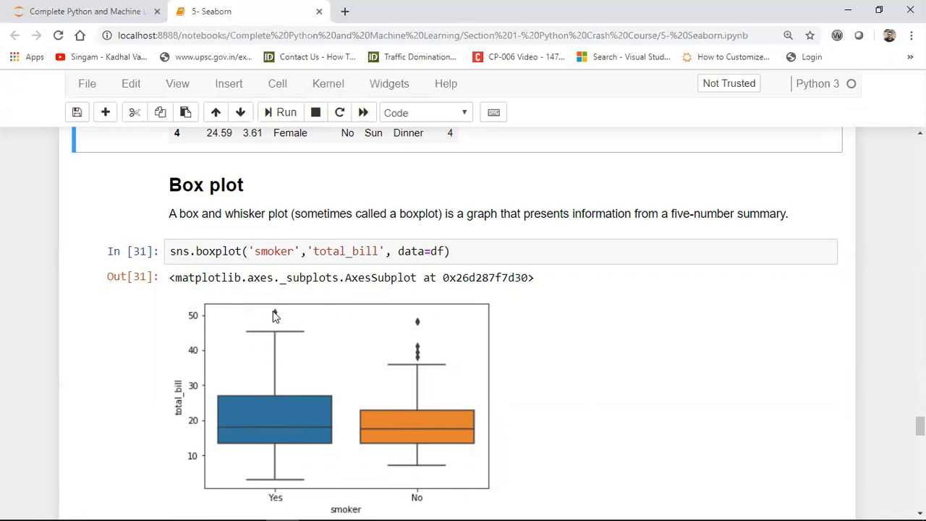
mouse_move(431, 341)
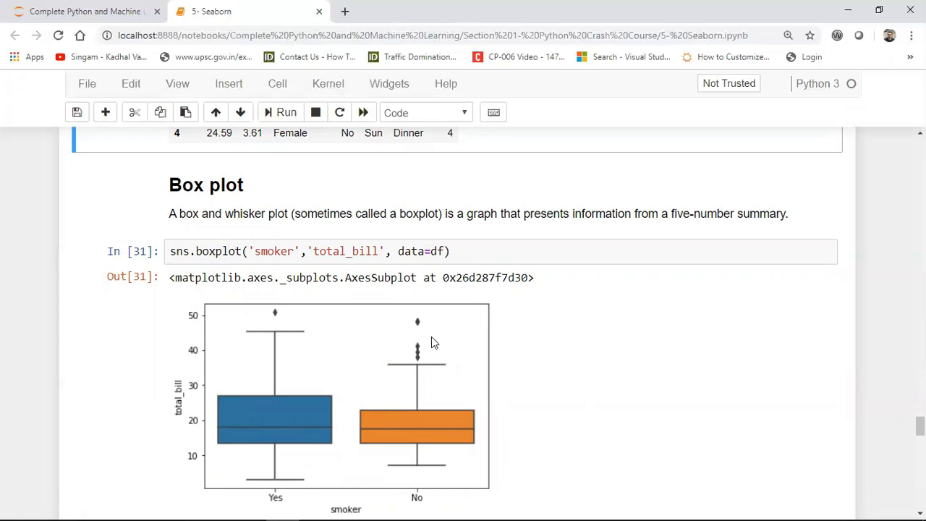
left_click(243, 251)
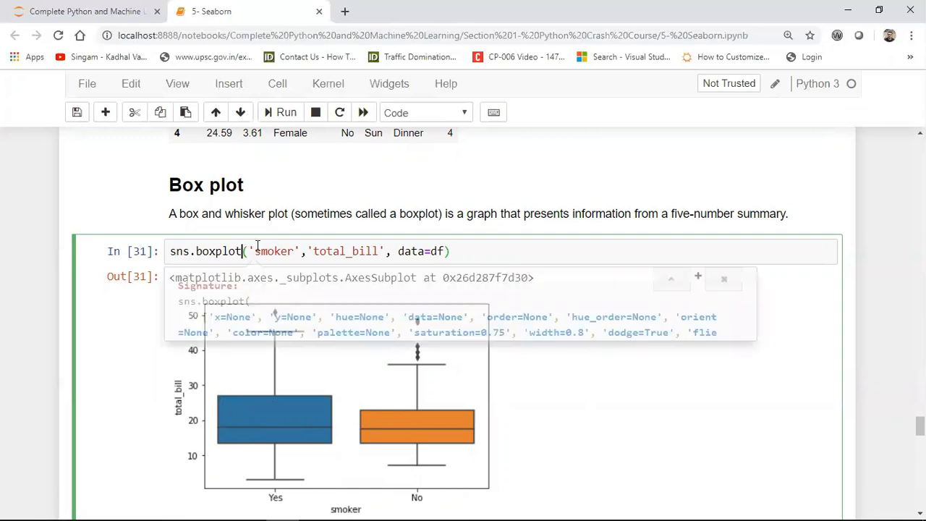
Replace 'smoker' with 'age' in the boxplot call, hit a ValueError, then change it to 'sex'.
double_click(230, 317)
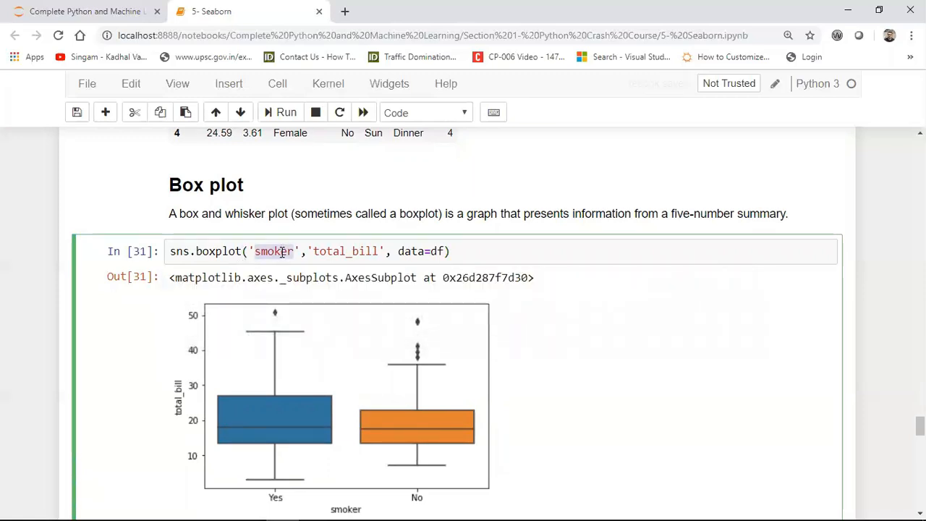
type("age")
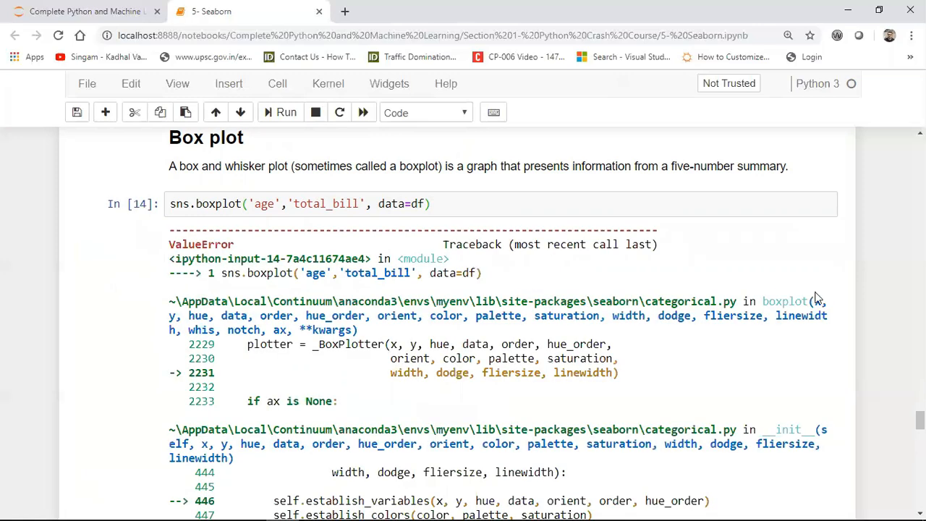
scroll("down", 3)
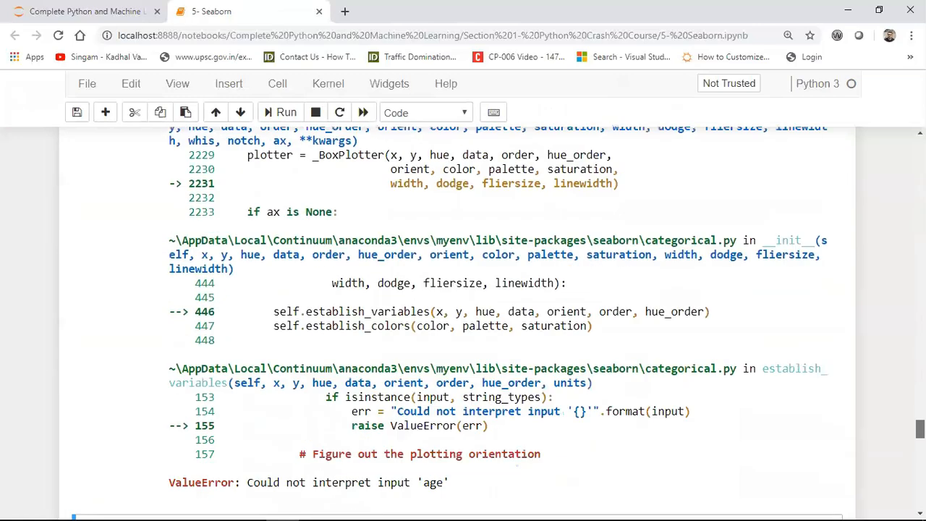
scroll("down", 3)
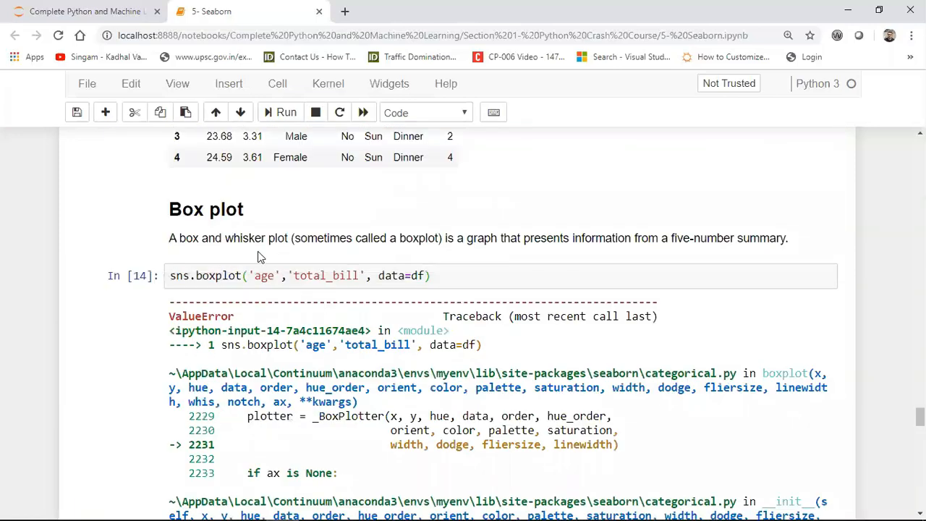
type("sex")
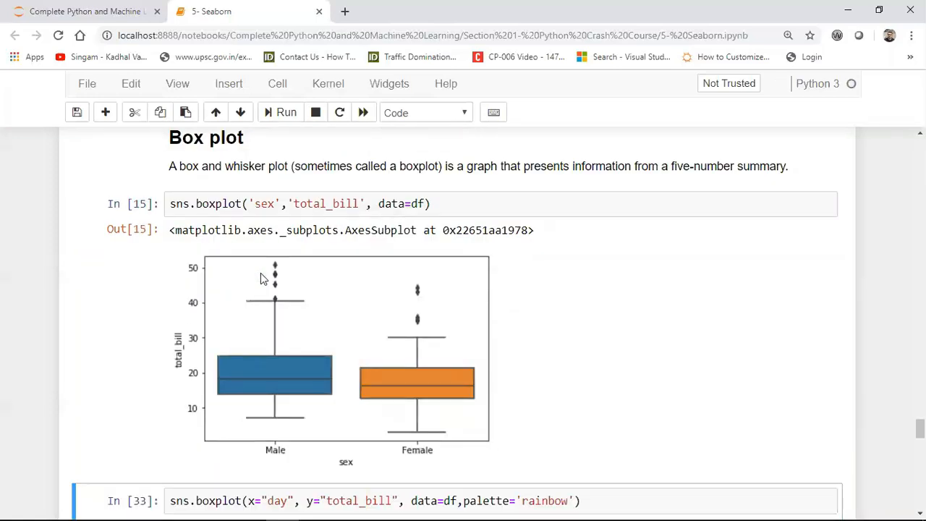
mouse_move(315, 443)
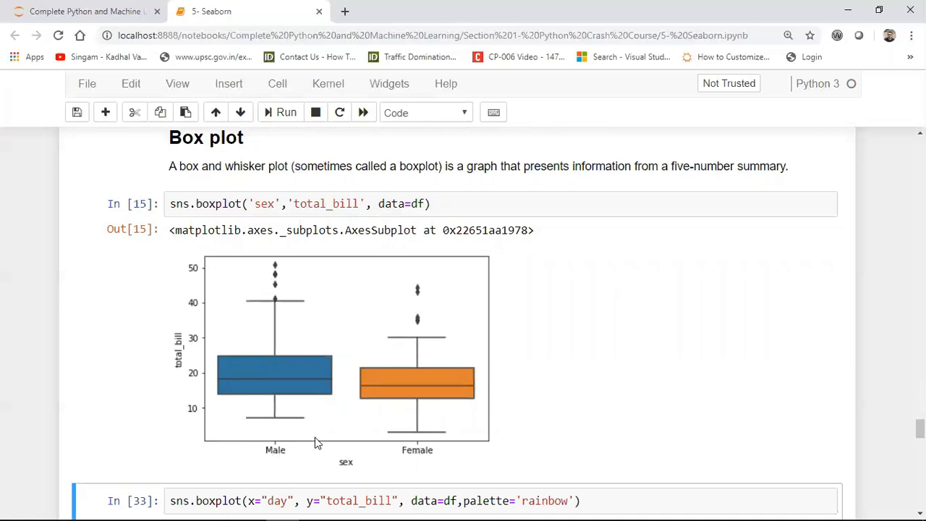
mouse_move(272, 348)
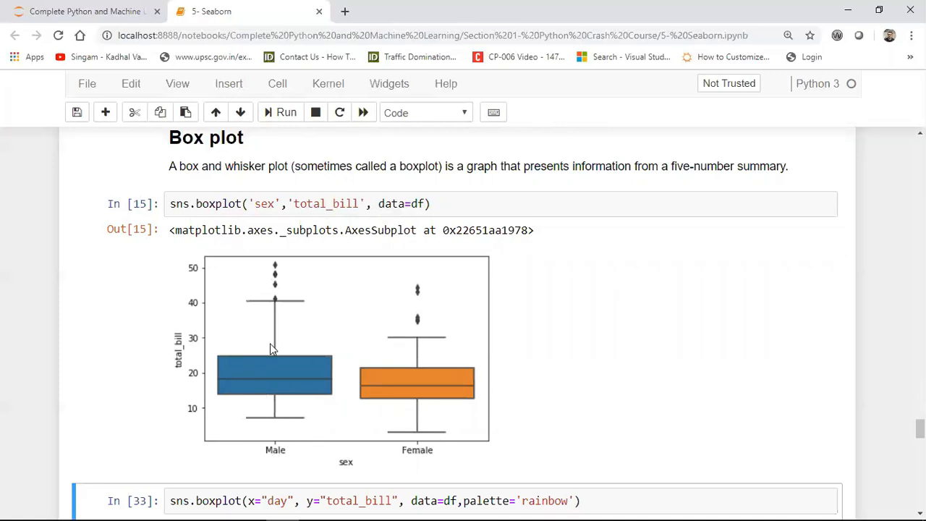
mouse_move(281, 266)
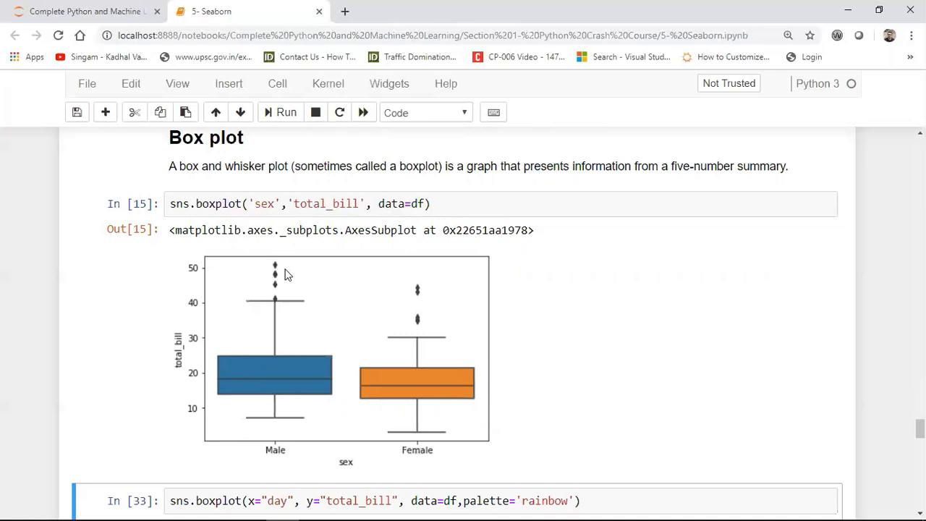
mouse_move(281, 306)
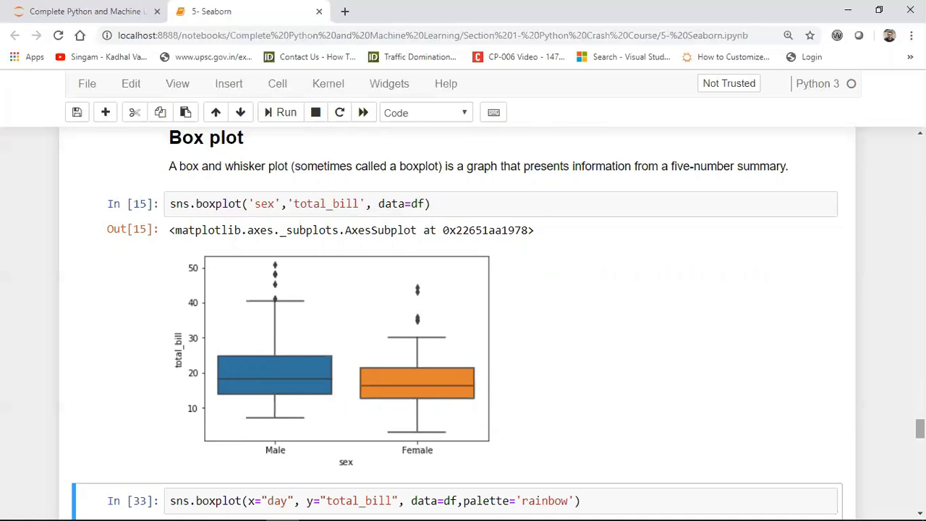
Append palette='rainbow' to the day versus total_bill boxplot call and rerun it.
scroll("down", 3)
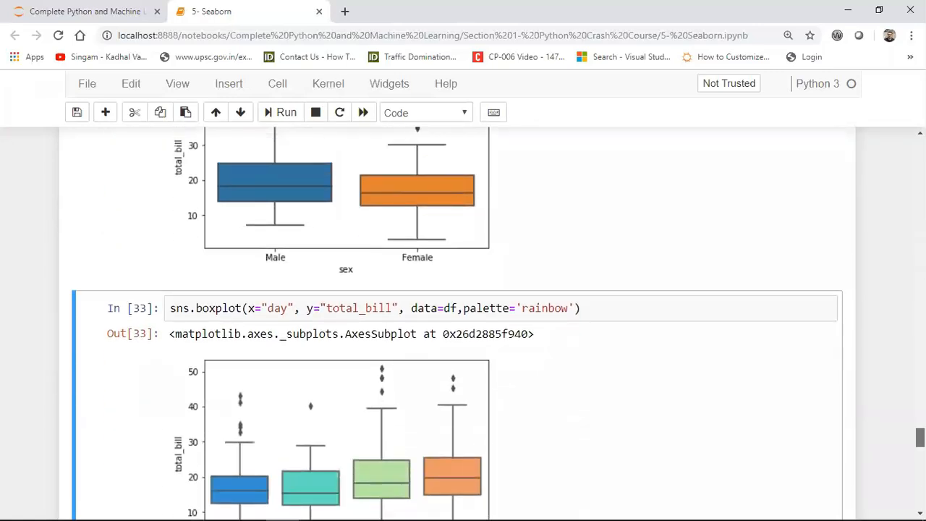
scroll("down", 3)
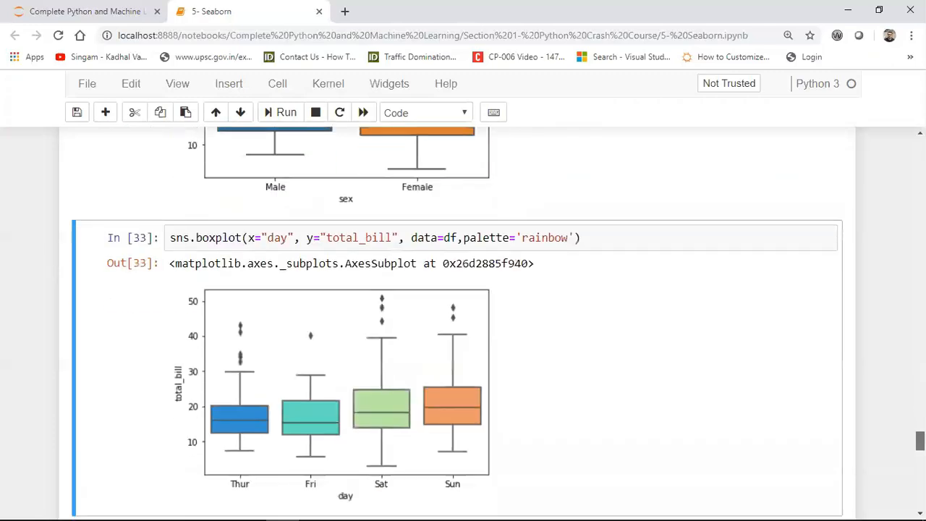
left_click(302, 237)
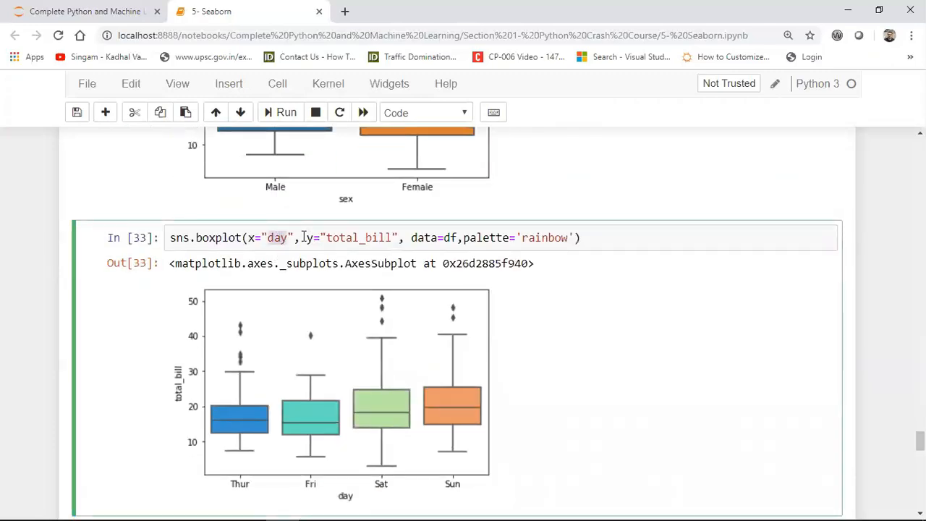
double_click(358, 238)
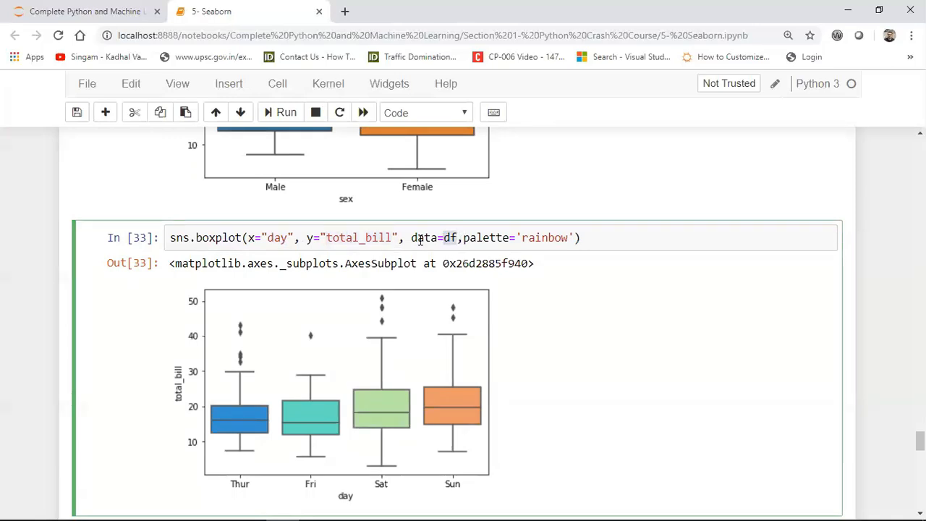
double_click(486, 237)
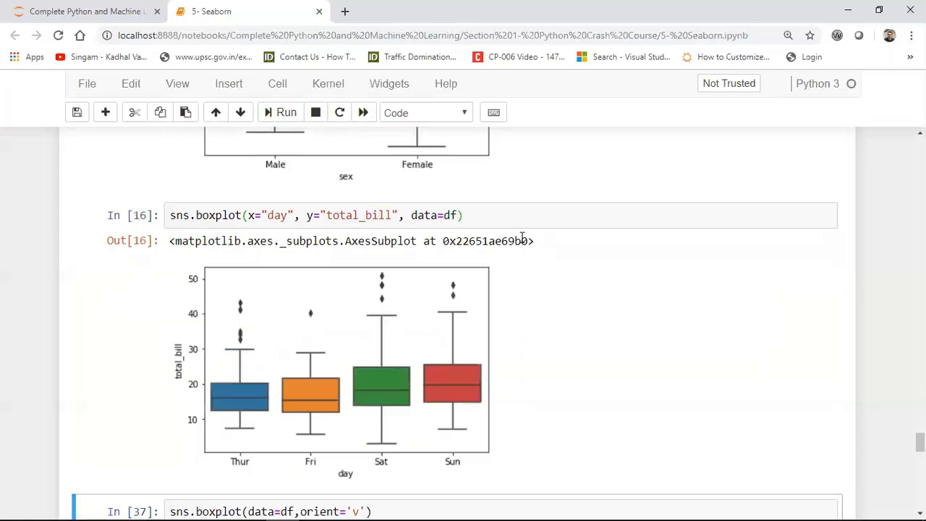
type(",palette='")
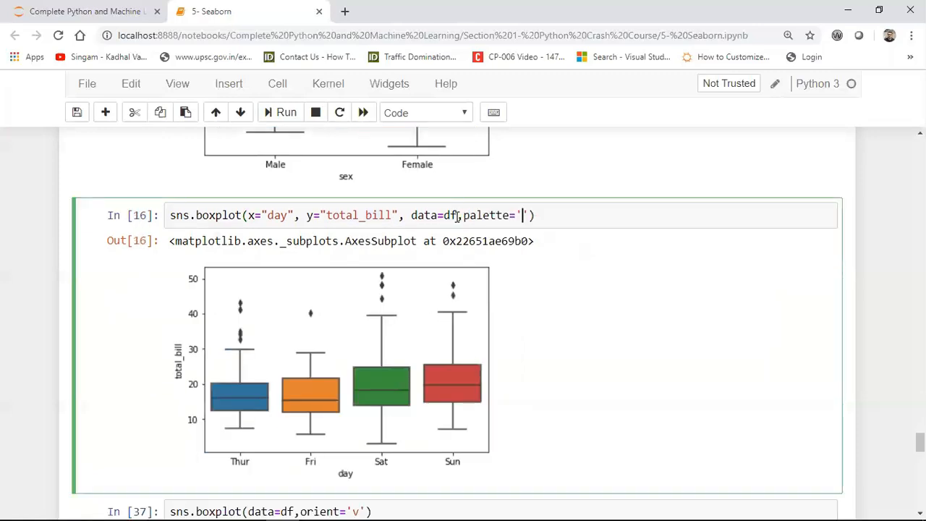
type("rainbow")
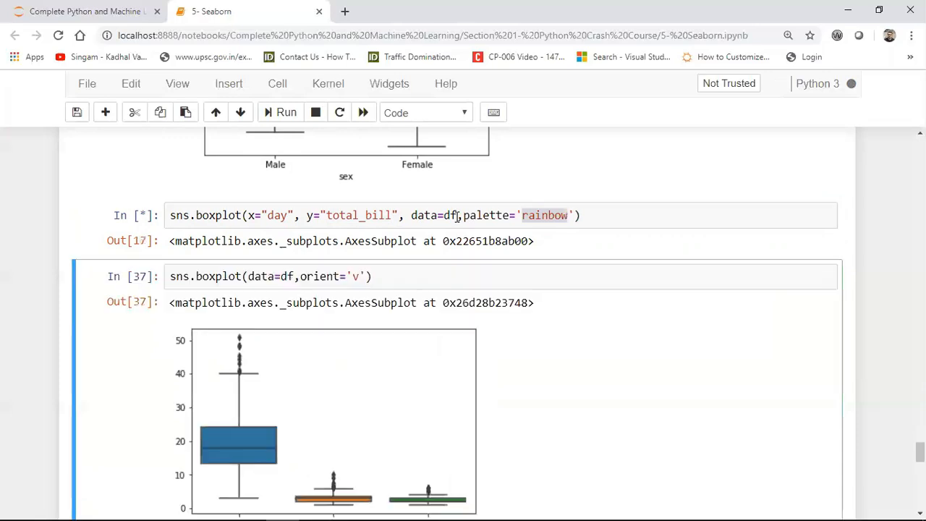
left_click(287, 113)
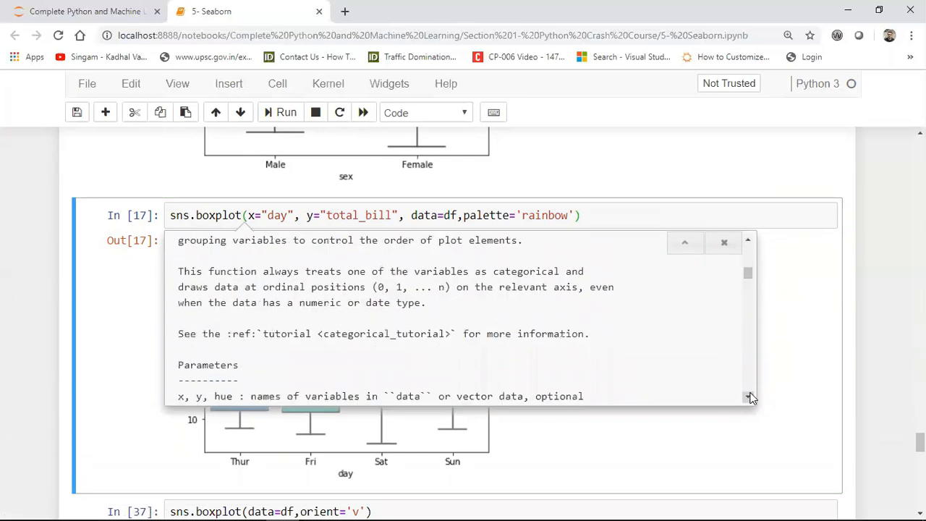
left_click(750, 398)
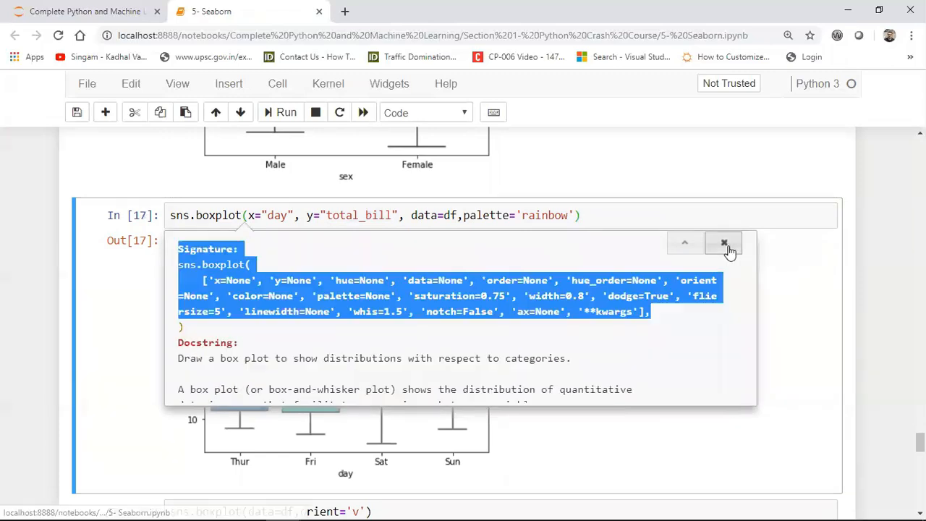
left_click(724, 243)
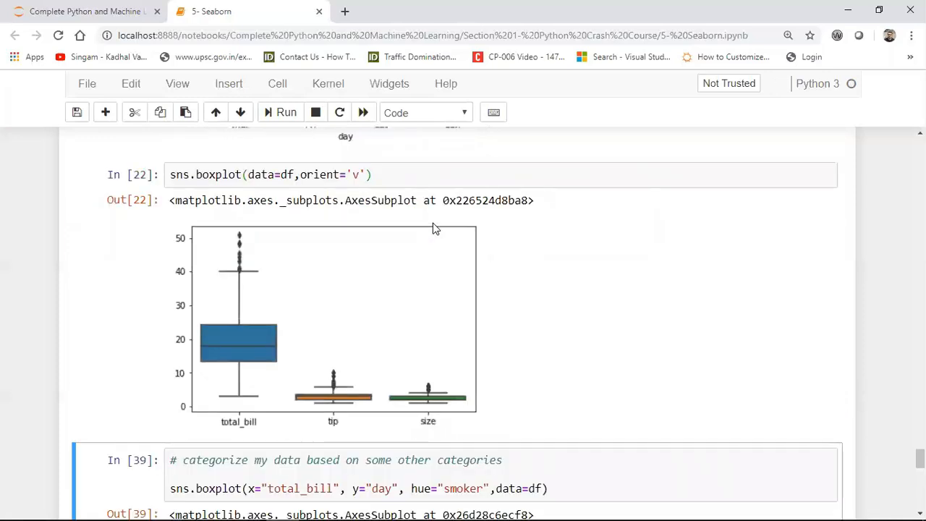
mouse_move(227, 431)
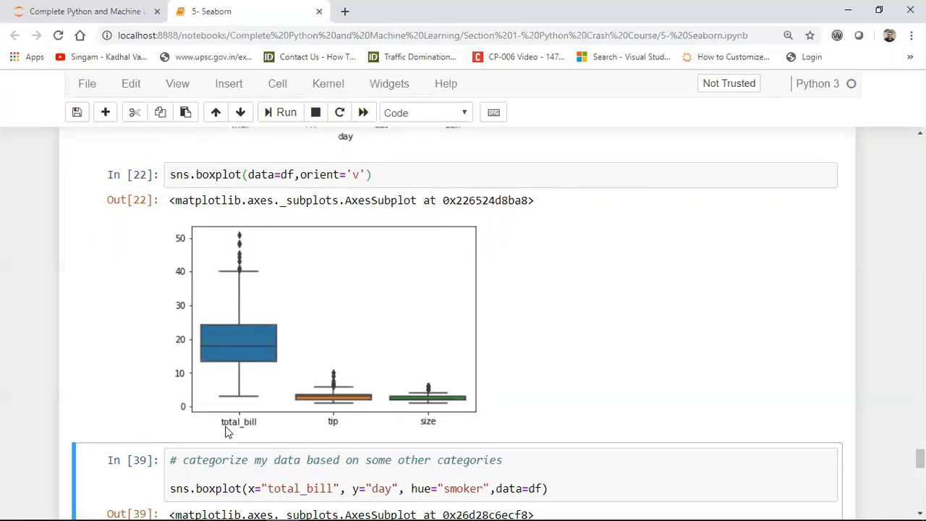
Rerun the sns.boxplot(data=df, orient='v') cell showing total_bill, tip and size.
left_click(429, 428)
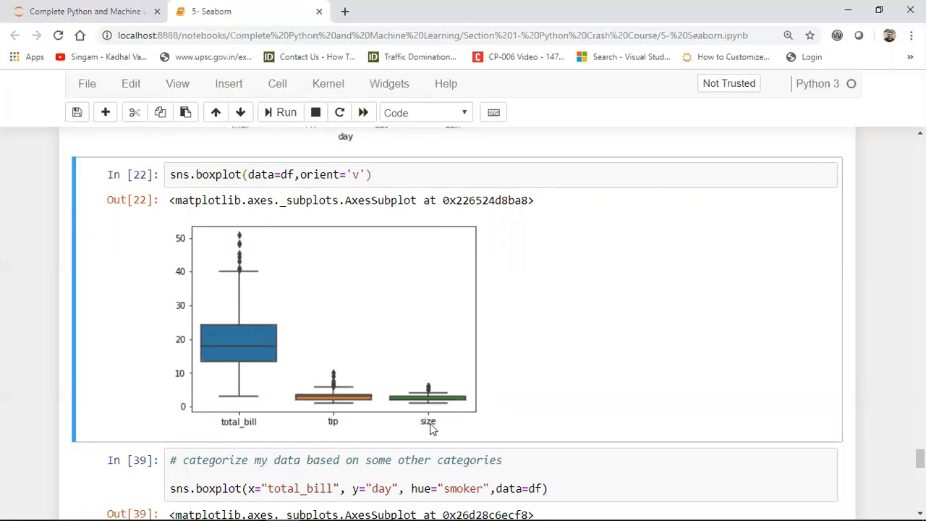
mouse_move(272, 359)
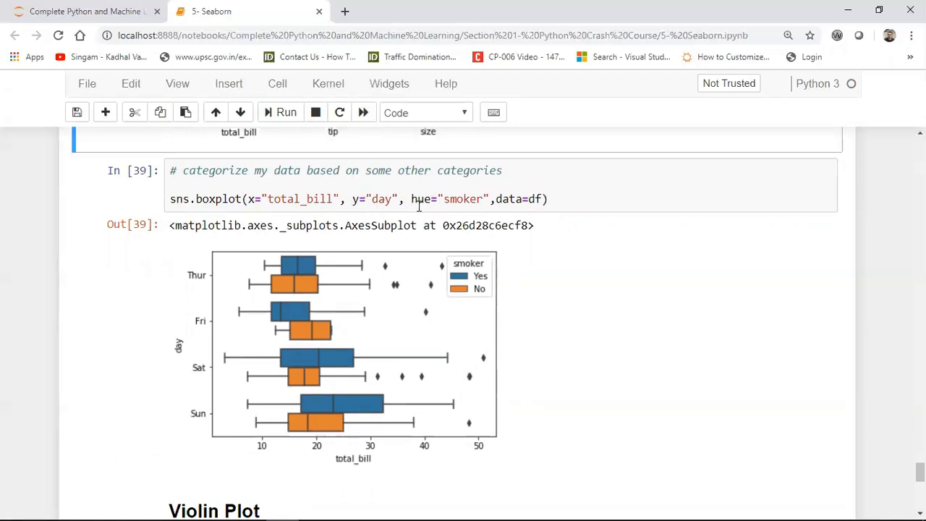
double_click(463, 199)
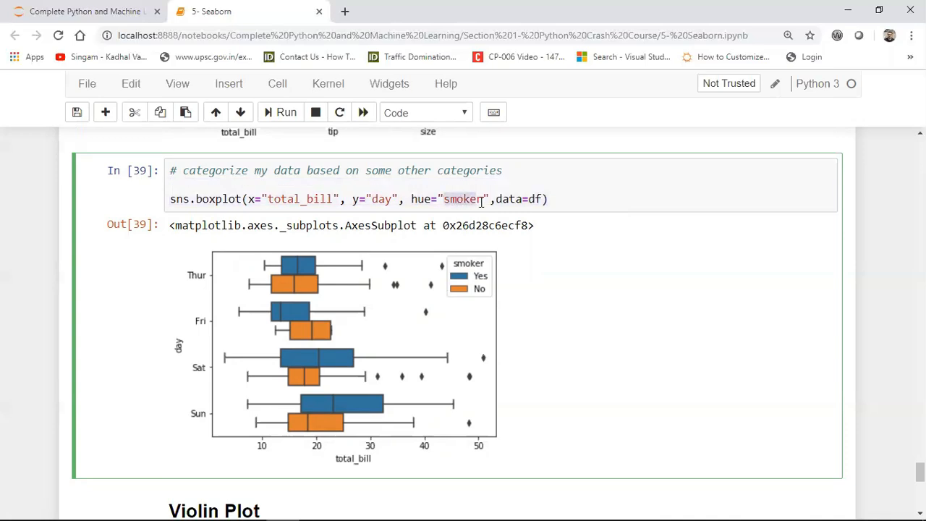
mouse_move(446, 295)
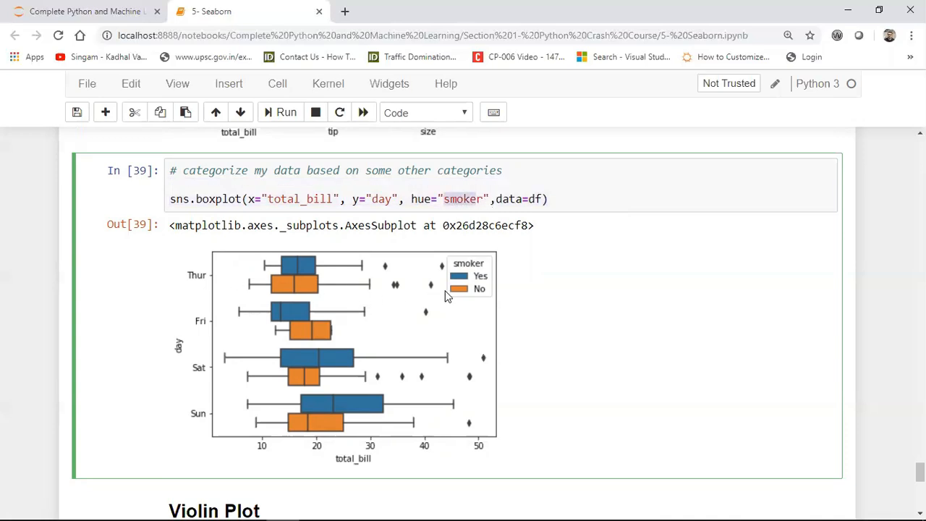
mouse_move(474, 284)
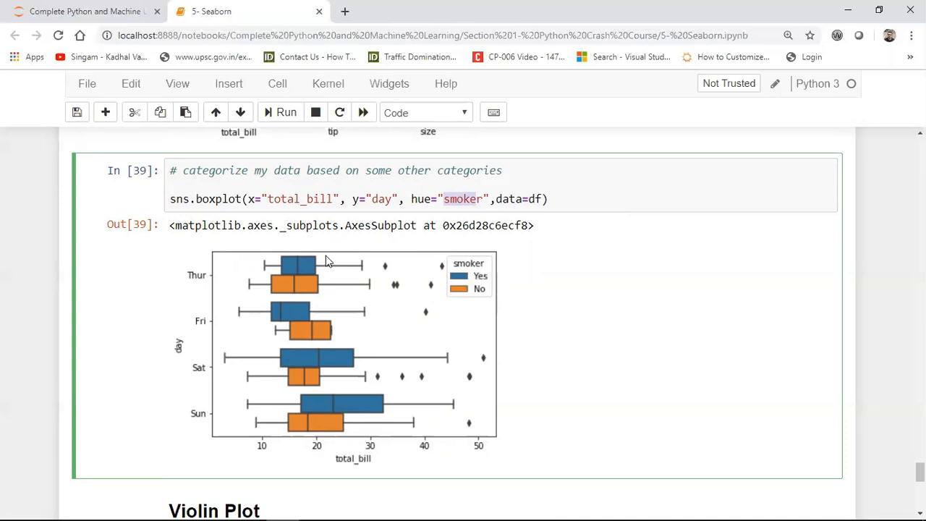
mouse_move(475, 288)
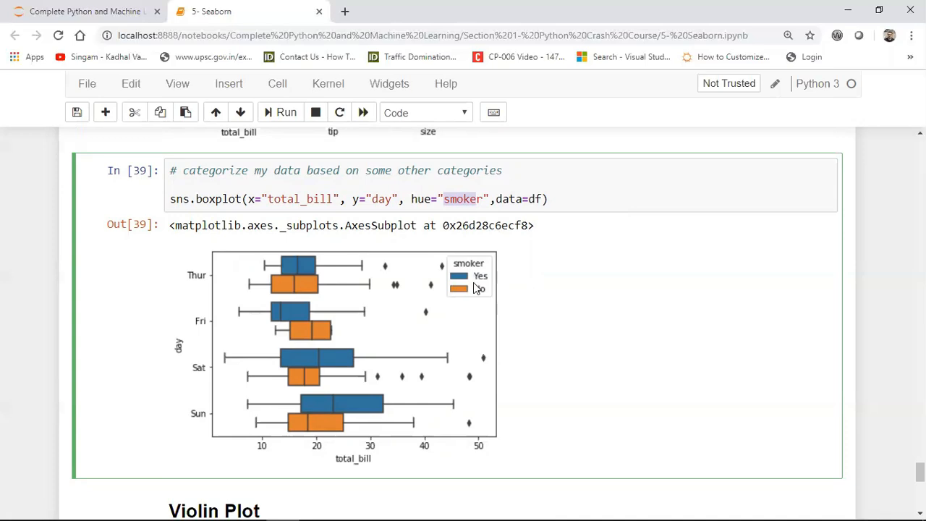
mouse_move(296, 306)
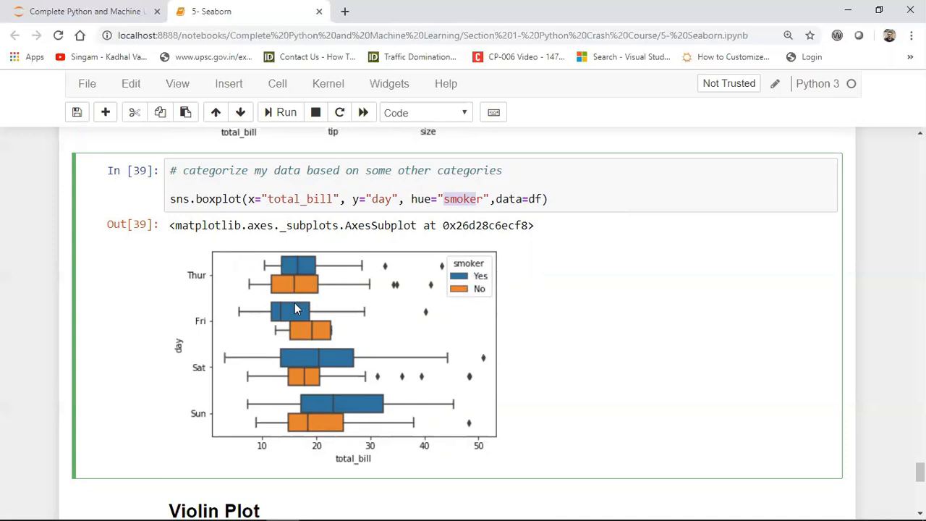
left_click(551, 198)
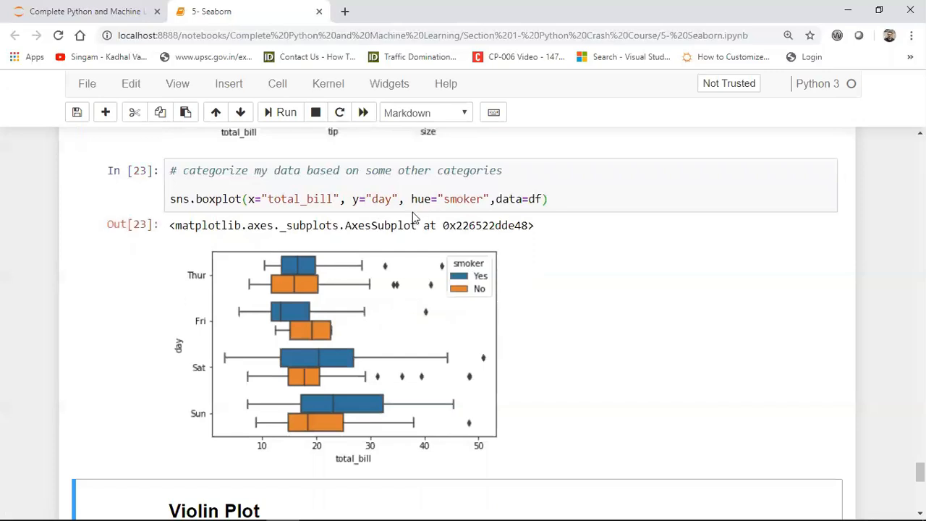
scroll("down", 3)
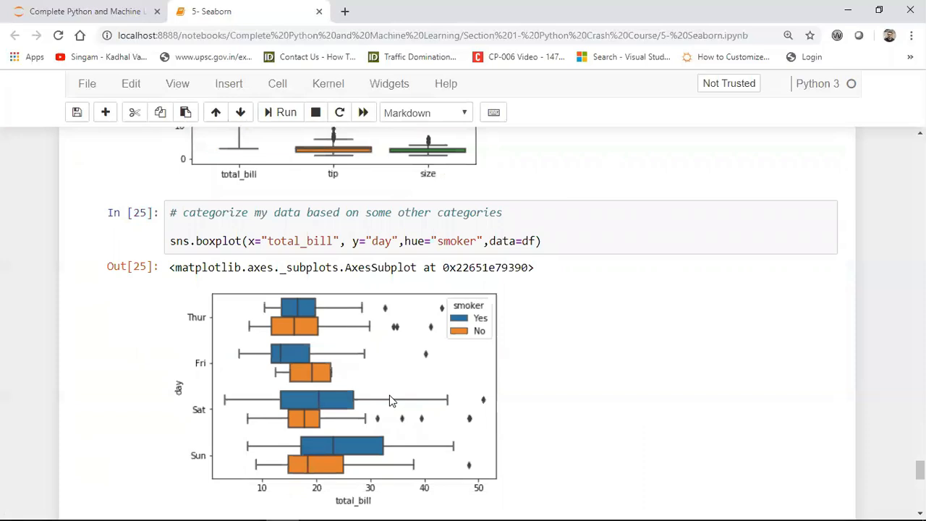
mouse_move(354, 352)
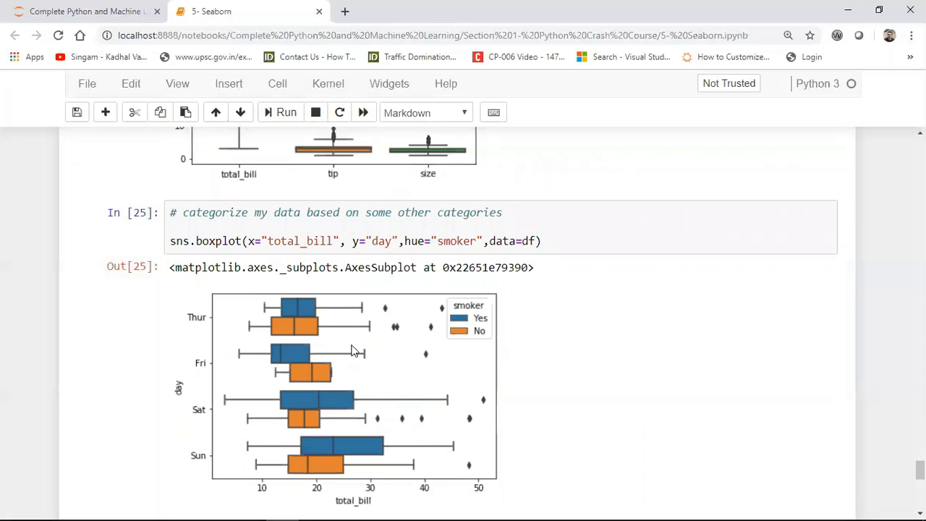
mouse_move(326, 313)
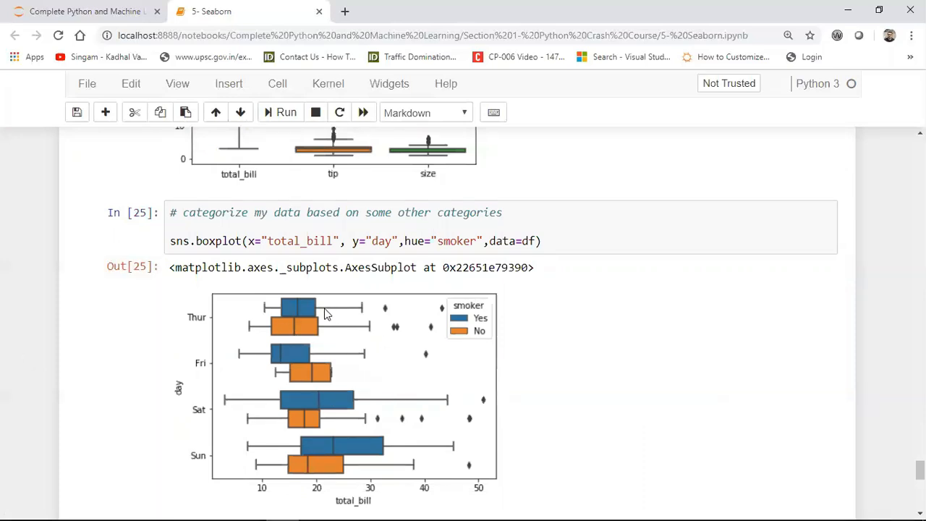
mouse_move(326, 324)
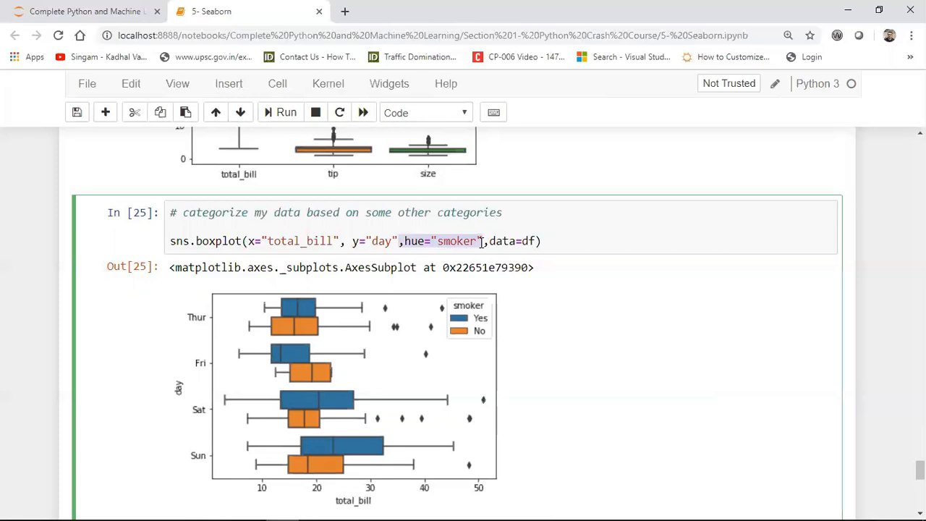
mouse_move(304, 312)
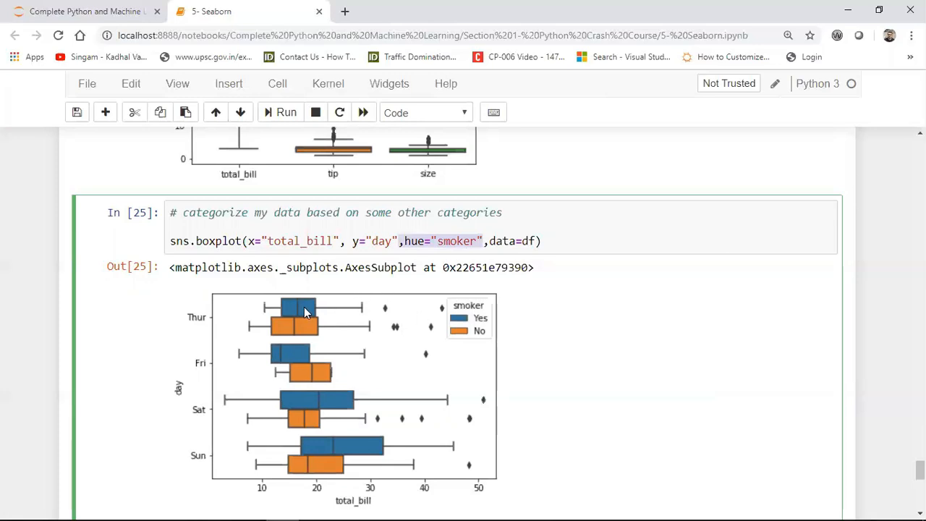
mouse_move(263, 306)
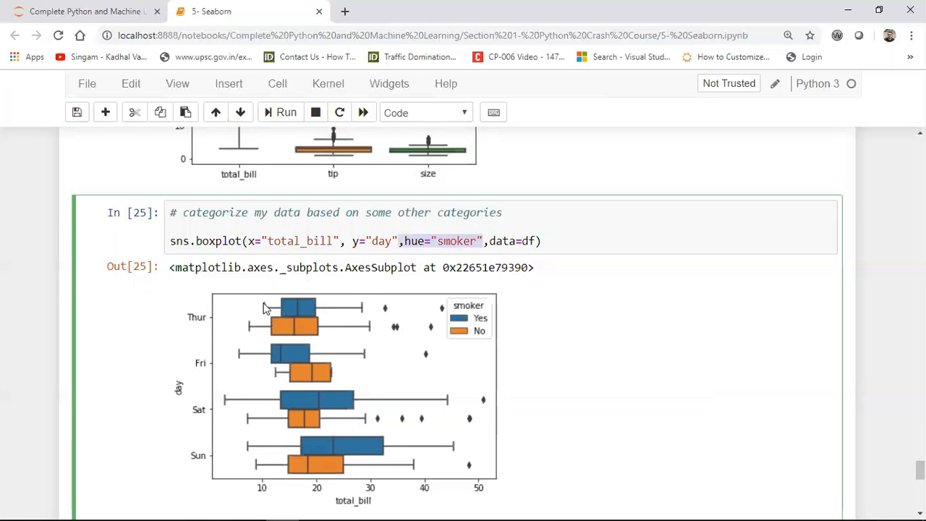
mouse_move(281, 312)
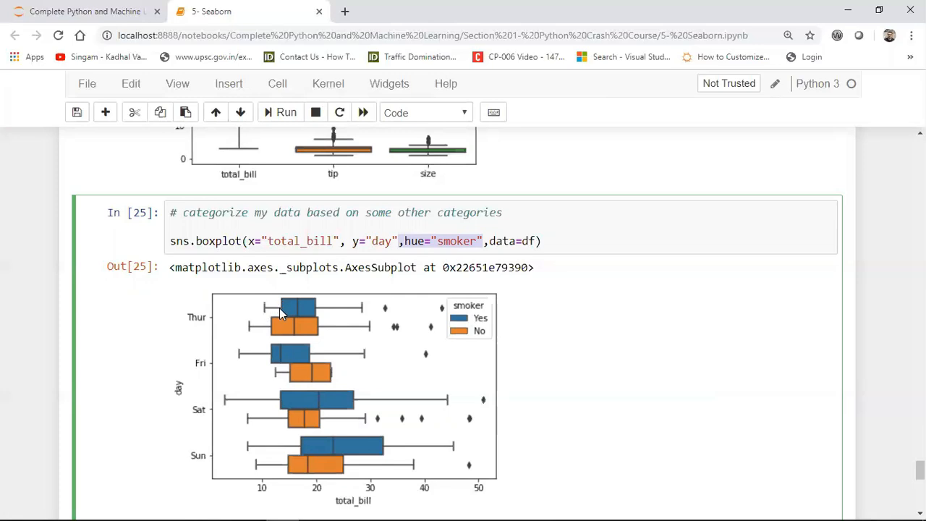
mouse_move(302, 309)
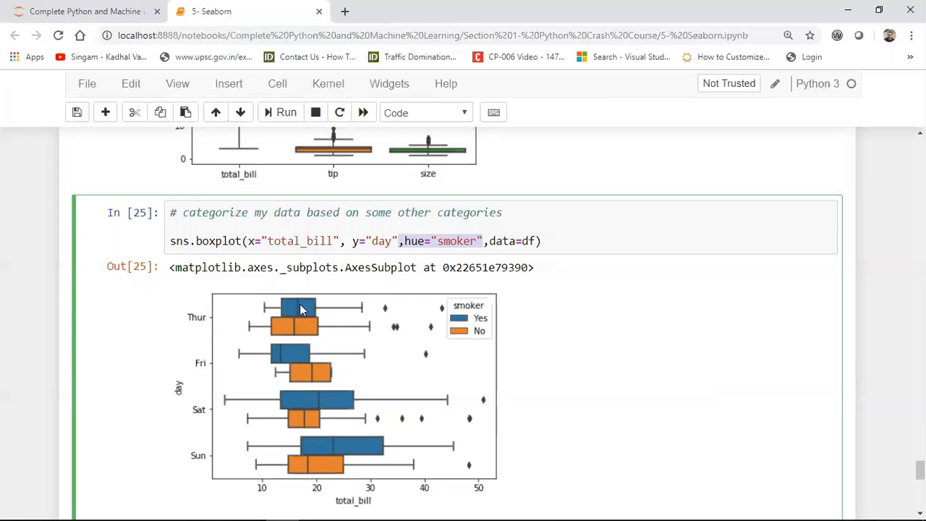
mouse_move(362, 307)
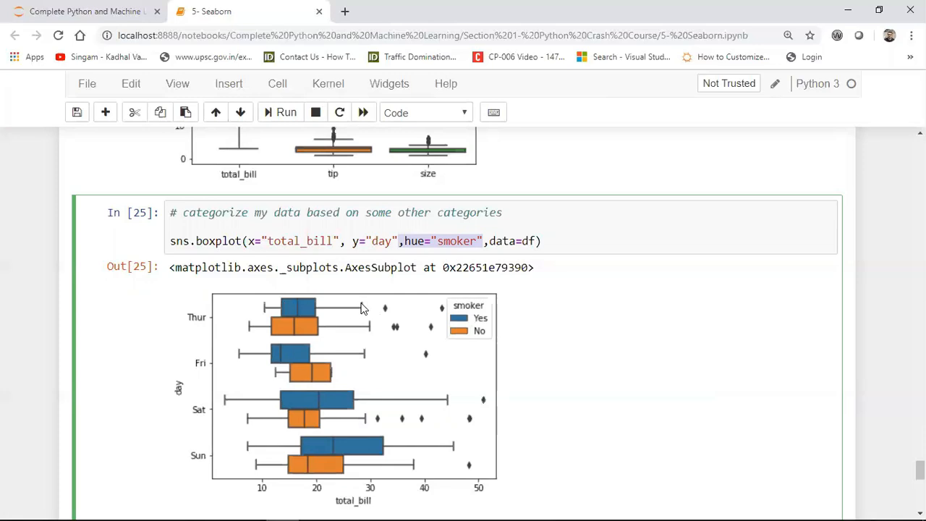
mouse_move(336, 335)
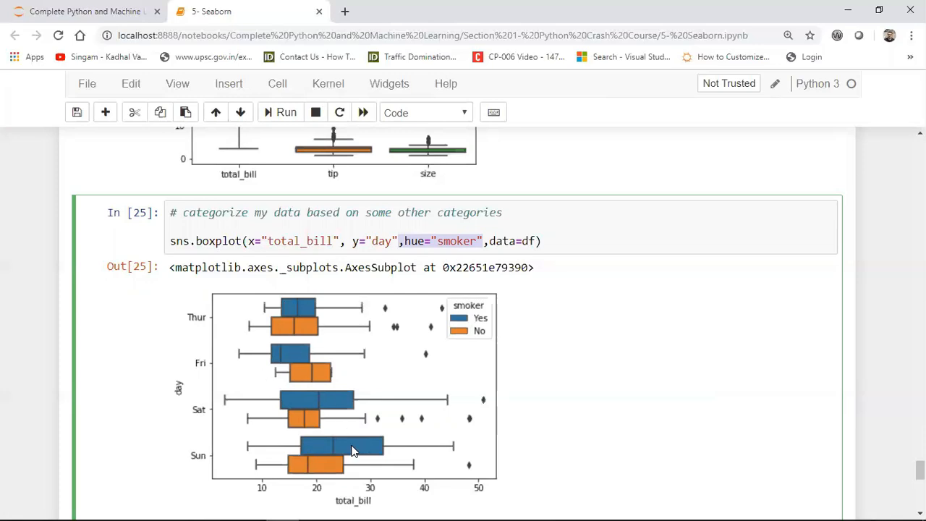
mouse_move(437, 400)
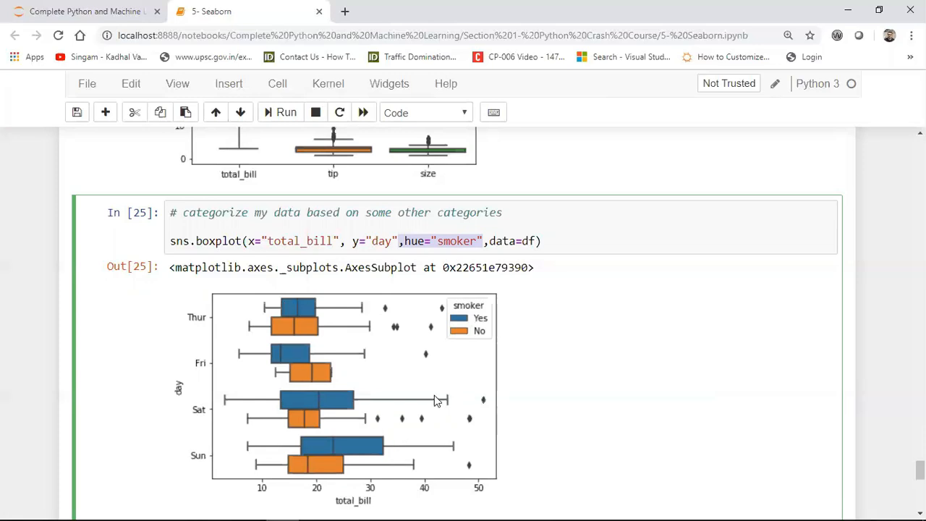
mouse_move(391, 440)
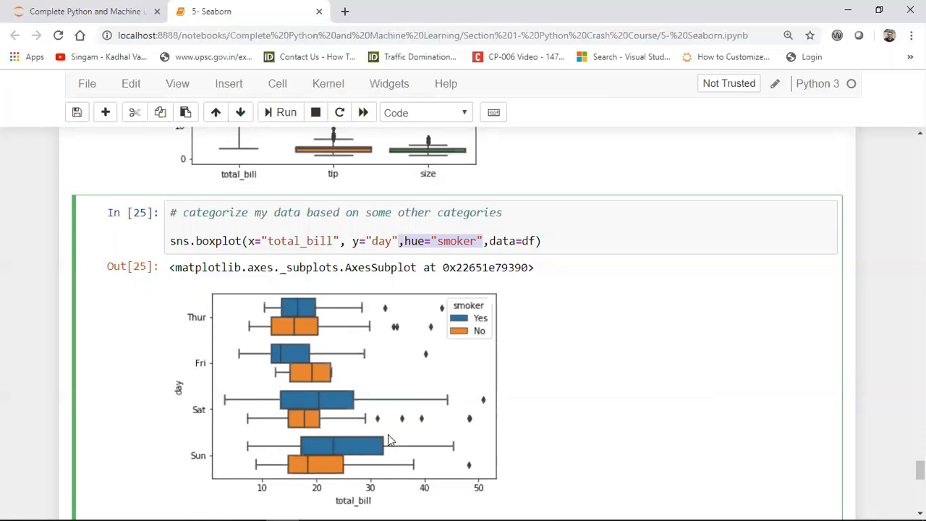
mouse_move(350, 354)
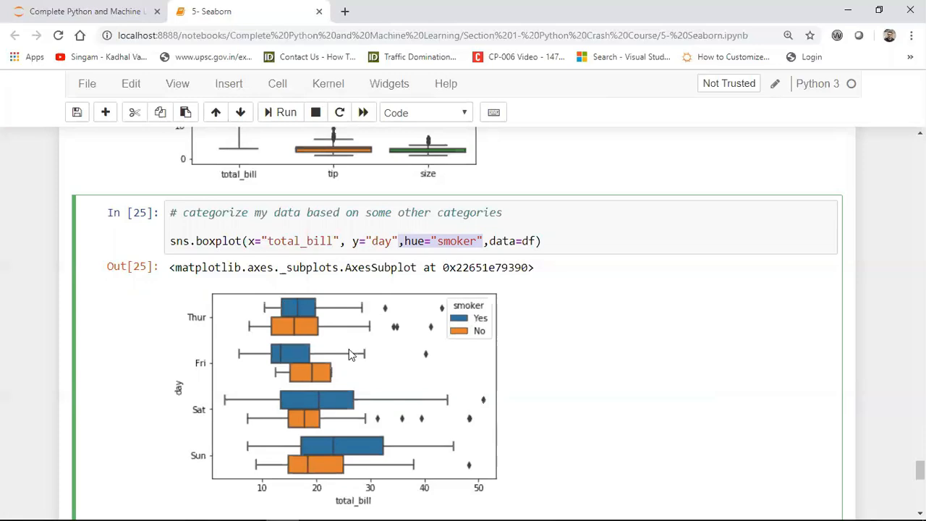
mouse_move(399, 349)
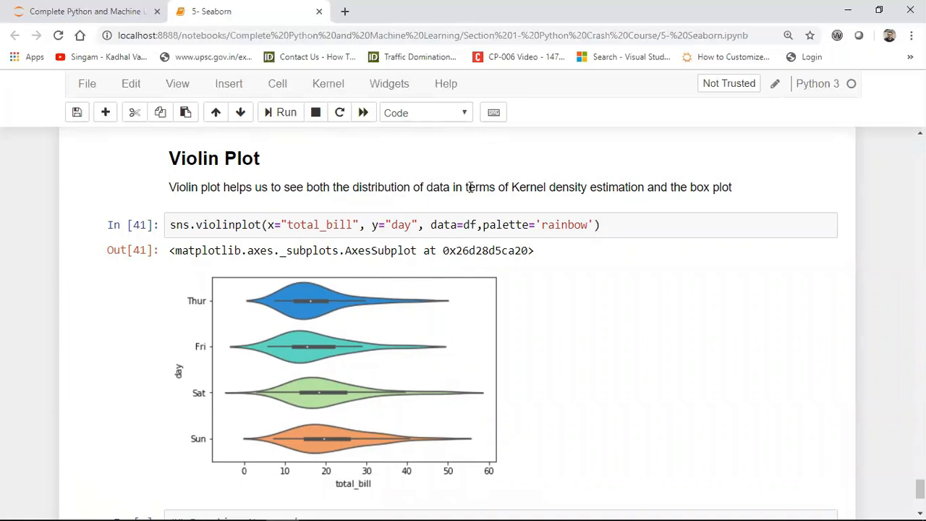
mouse_move(633, 194)
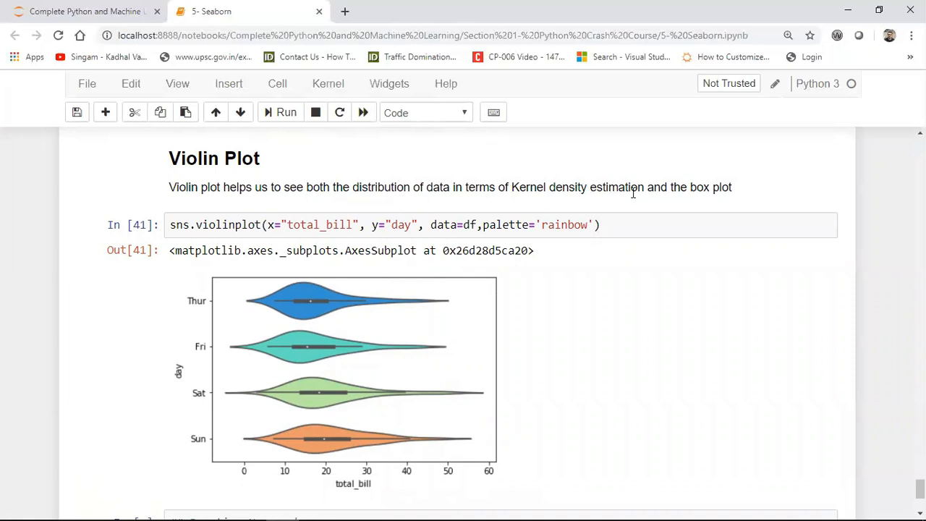
mouse_move(321, 306)
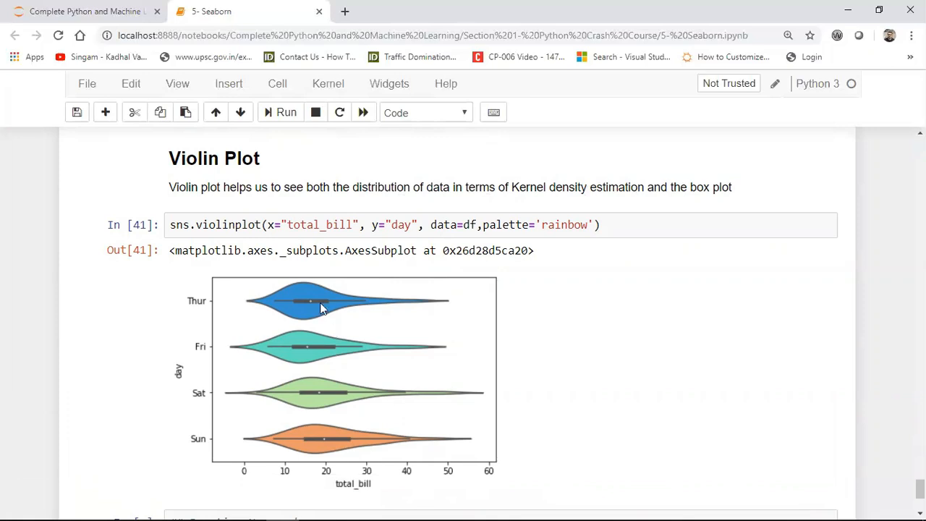
mouse_move(331, 303)
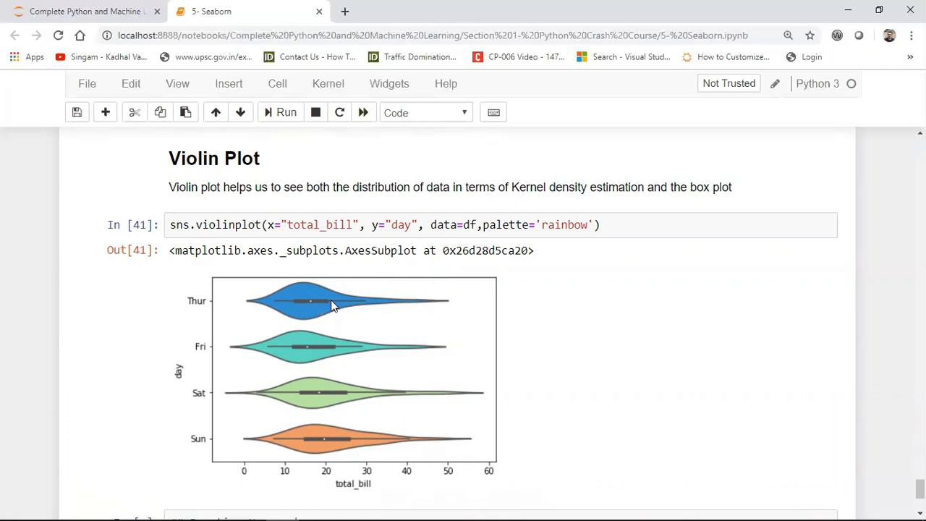
mouse_move(311, 302)
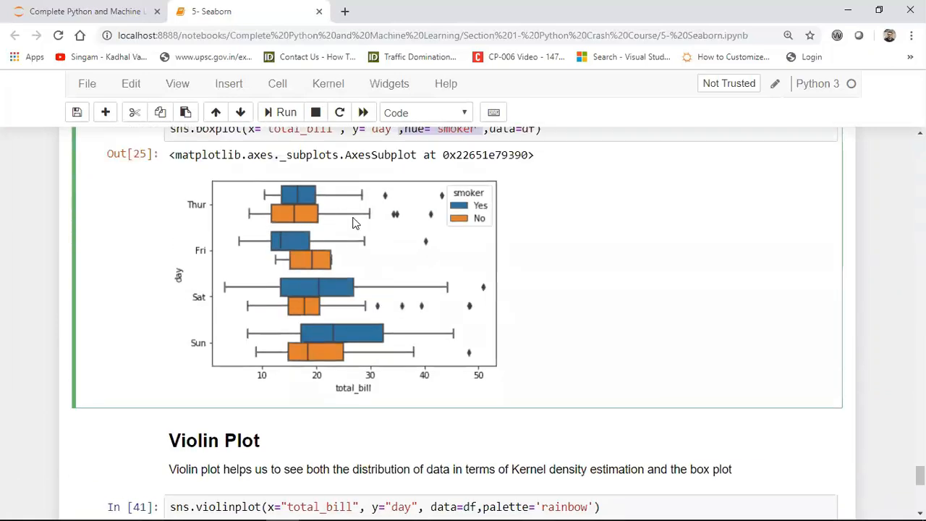
Scroll to the Violin Plot section's rainbow chart of total bill by day, then back up.
scroll("down", 3)
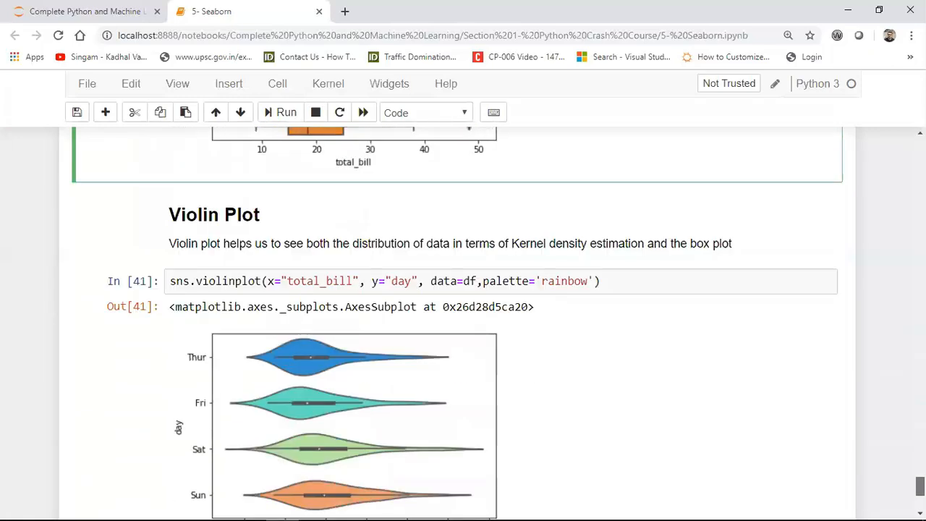
scroll("down", 3)
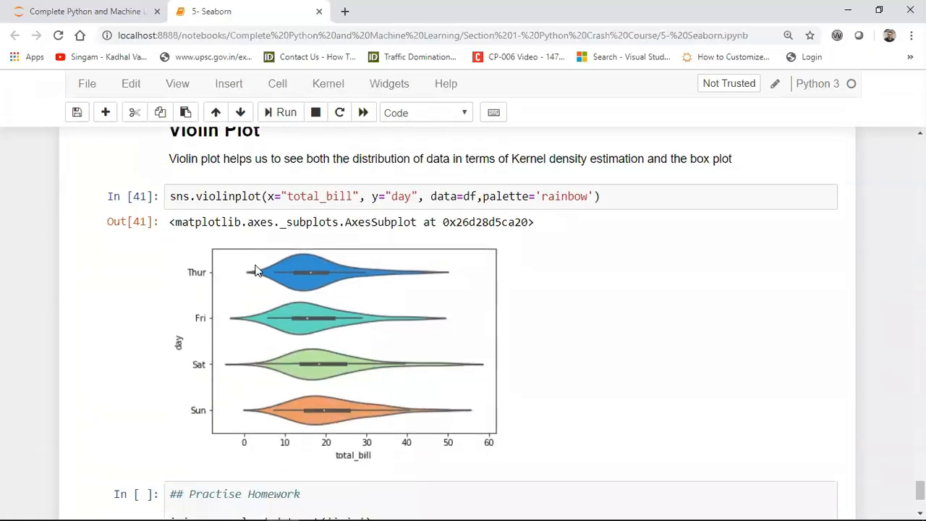
mouse_move(387, 280)
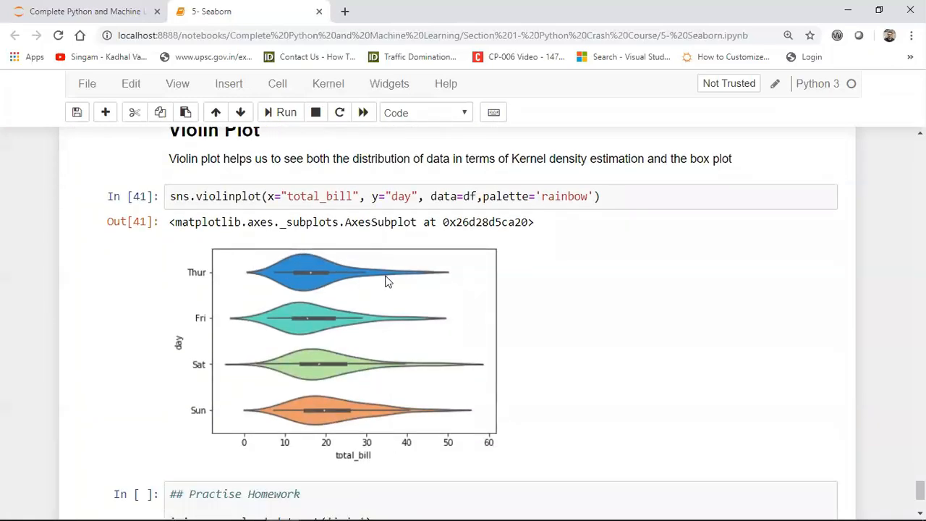
mouse_move(302, 301)
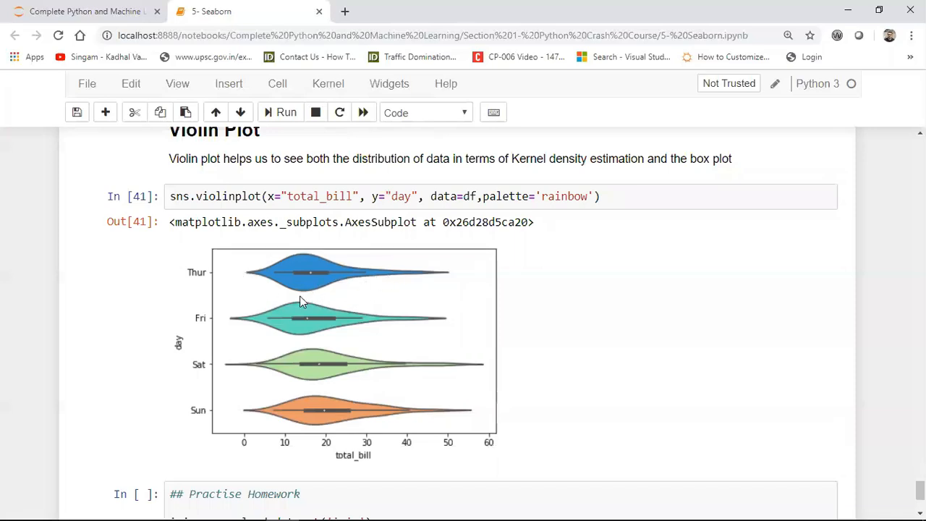
mouse_move(322, 253)
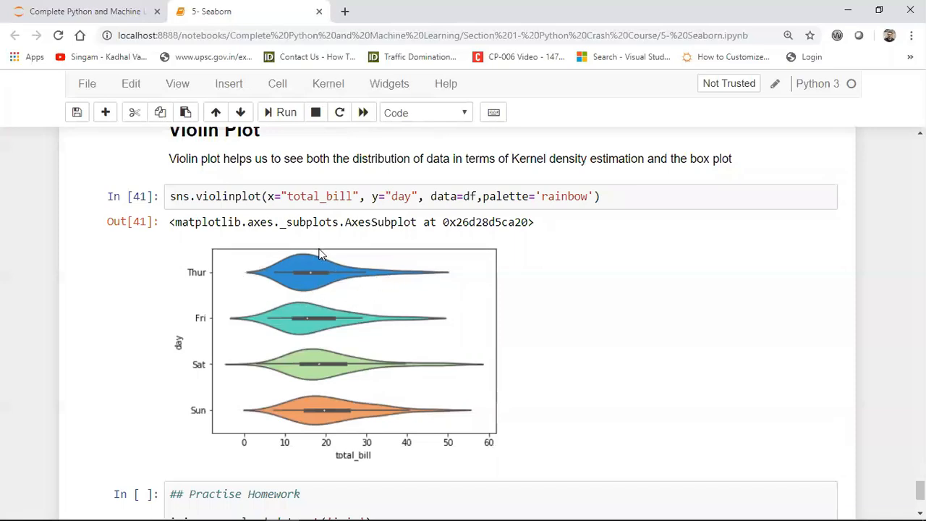
mouse_move(243, 287)
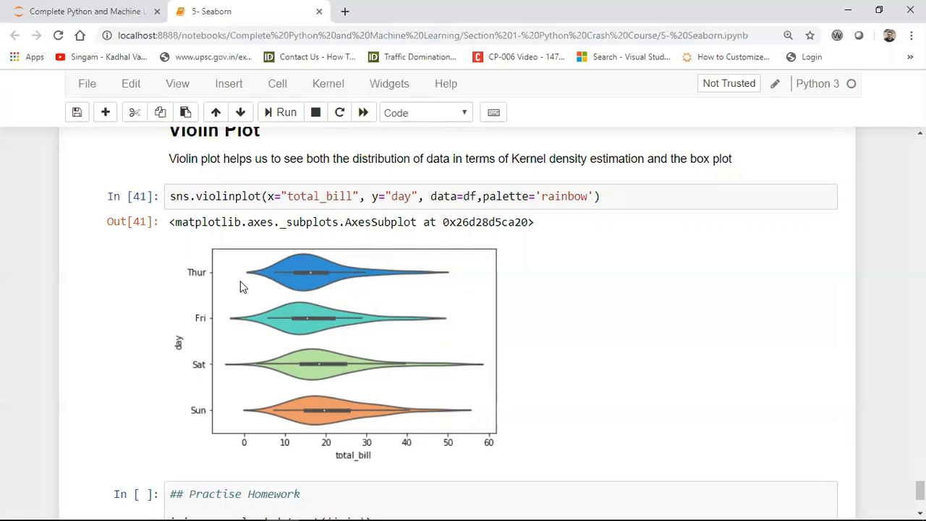
mouse_move(281, 339)
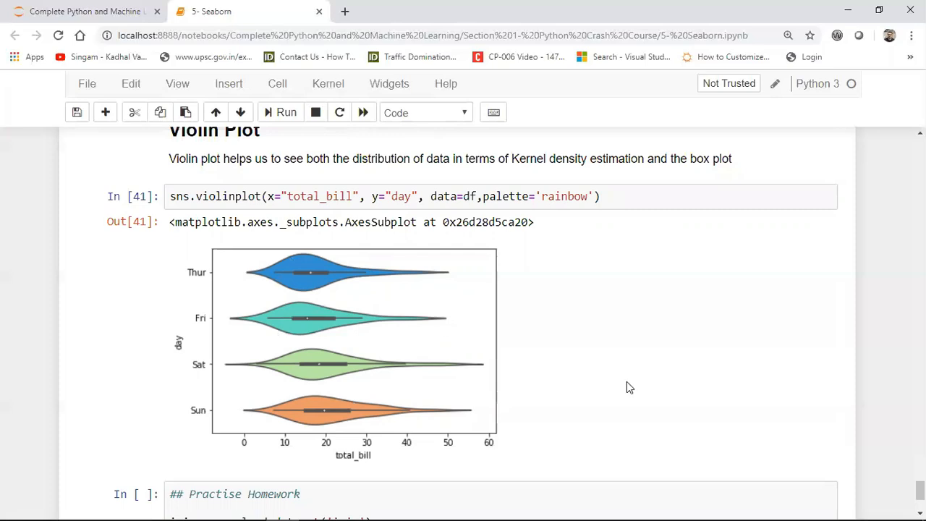
scroll("up", 3)
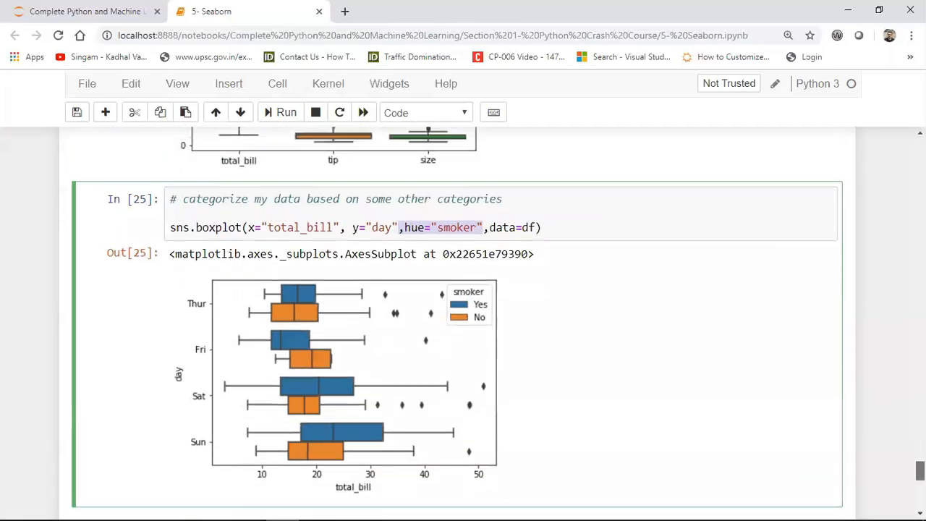
Scroll down to the Practise Homework cell loading the iris dataset.
scroll("down", 3)
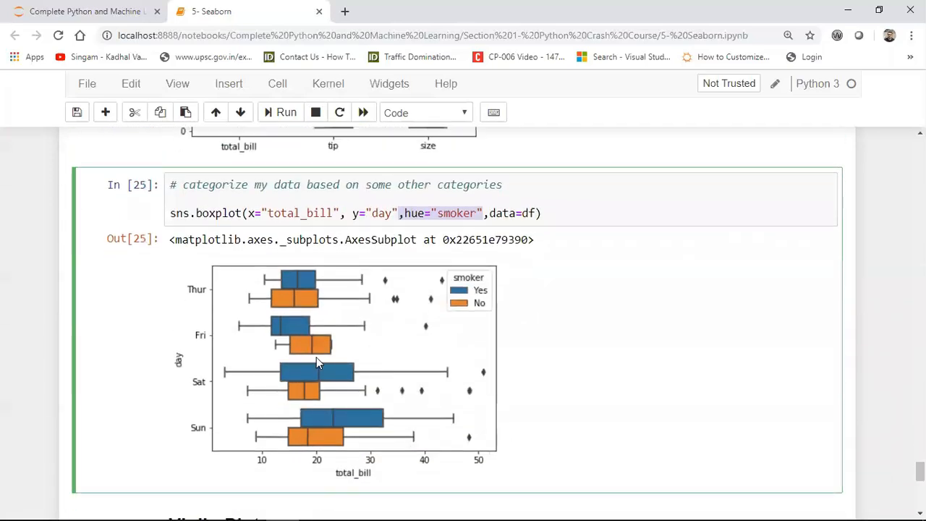
scroll("down", 3)
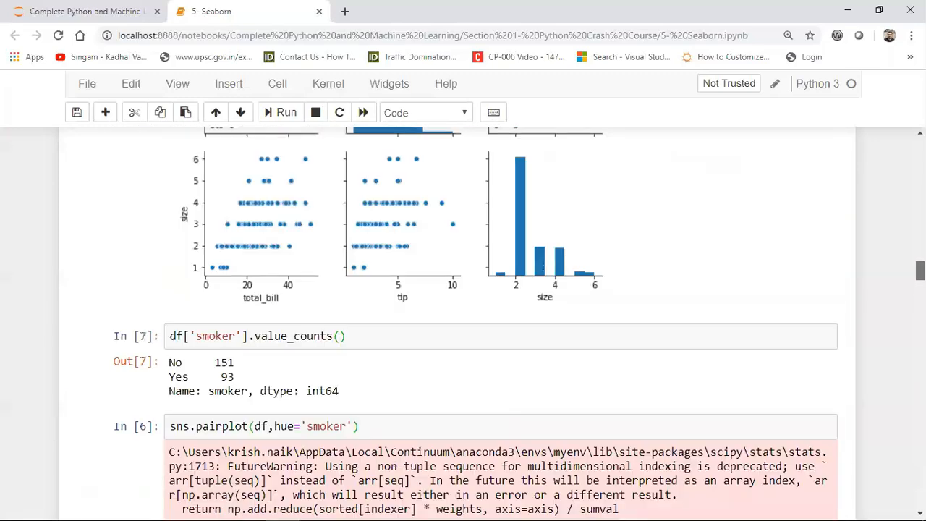
scroll("down", 3)
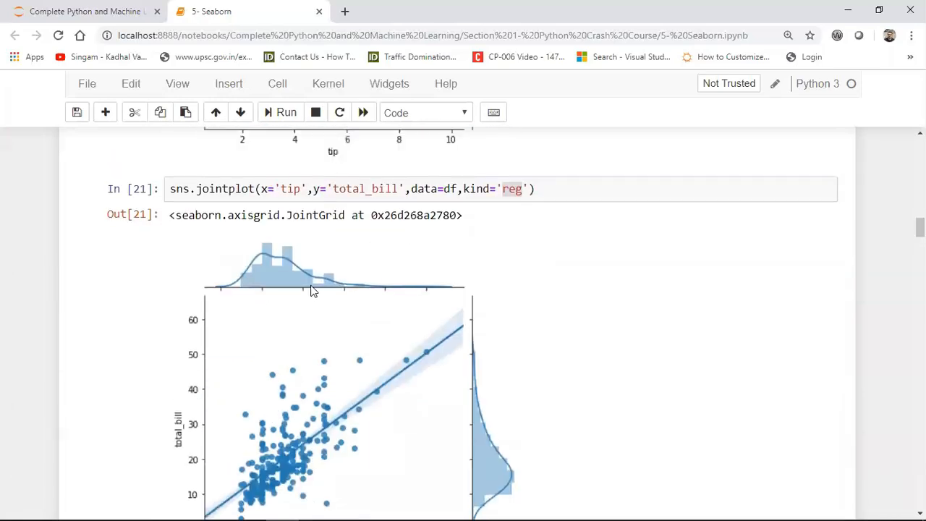
scroll("down", 3)
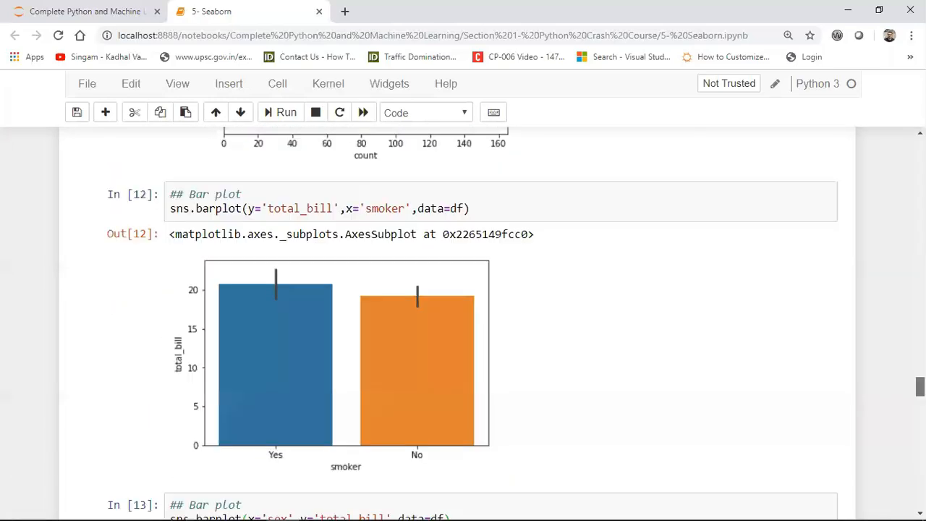
scroll("down", 3)
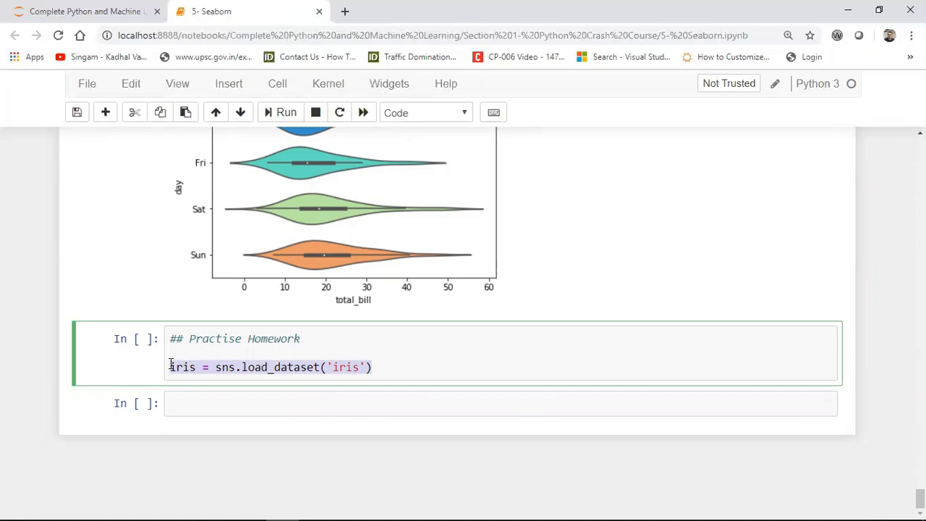
mouse_move(350, 373)
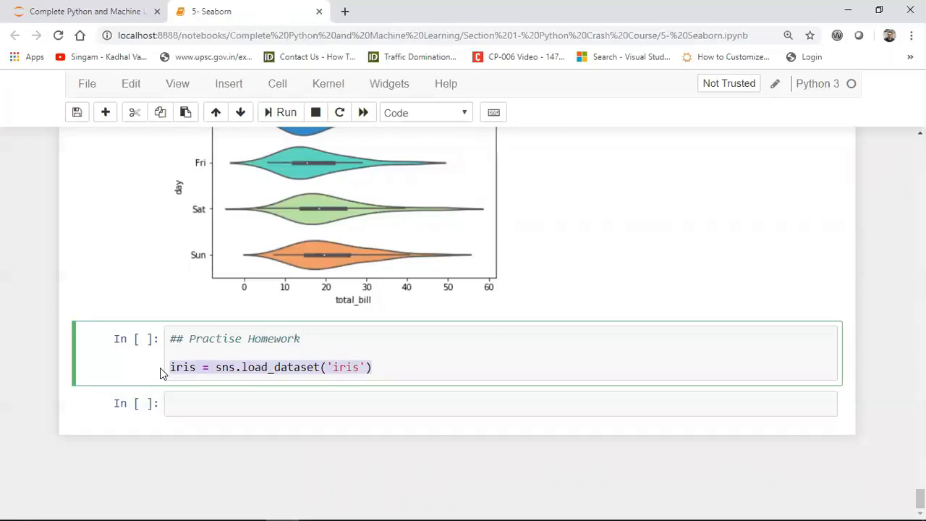
mouse_move(782, 477)
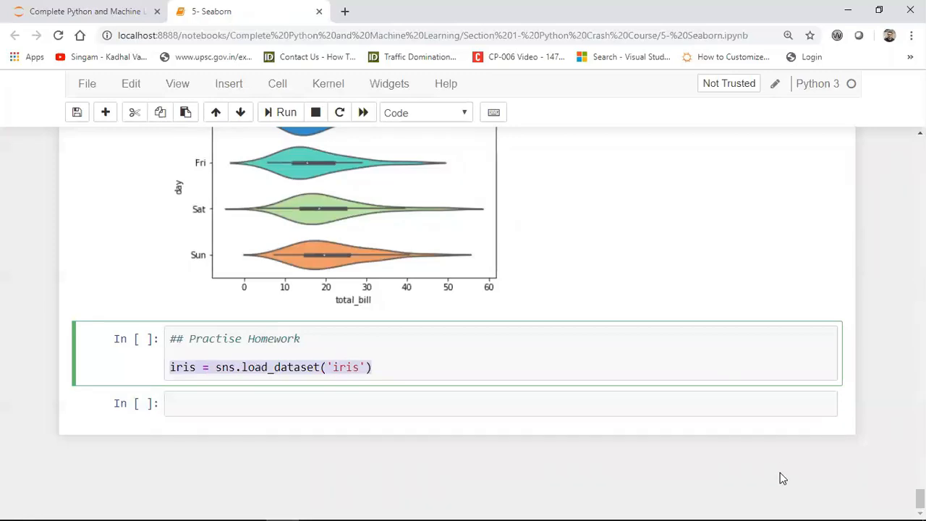